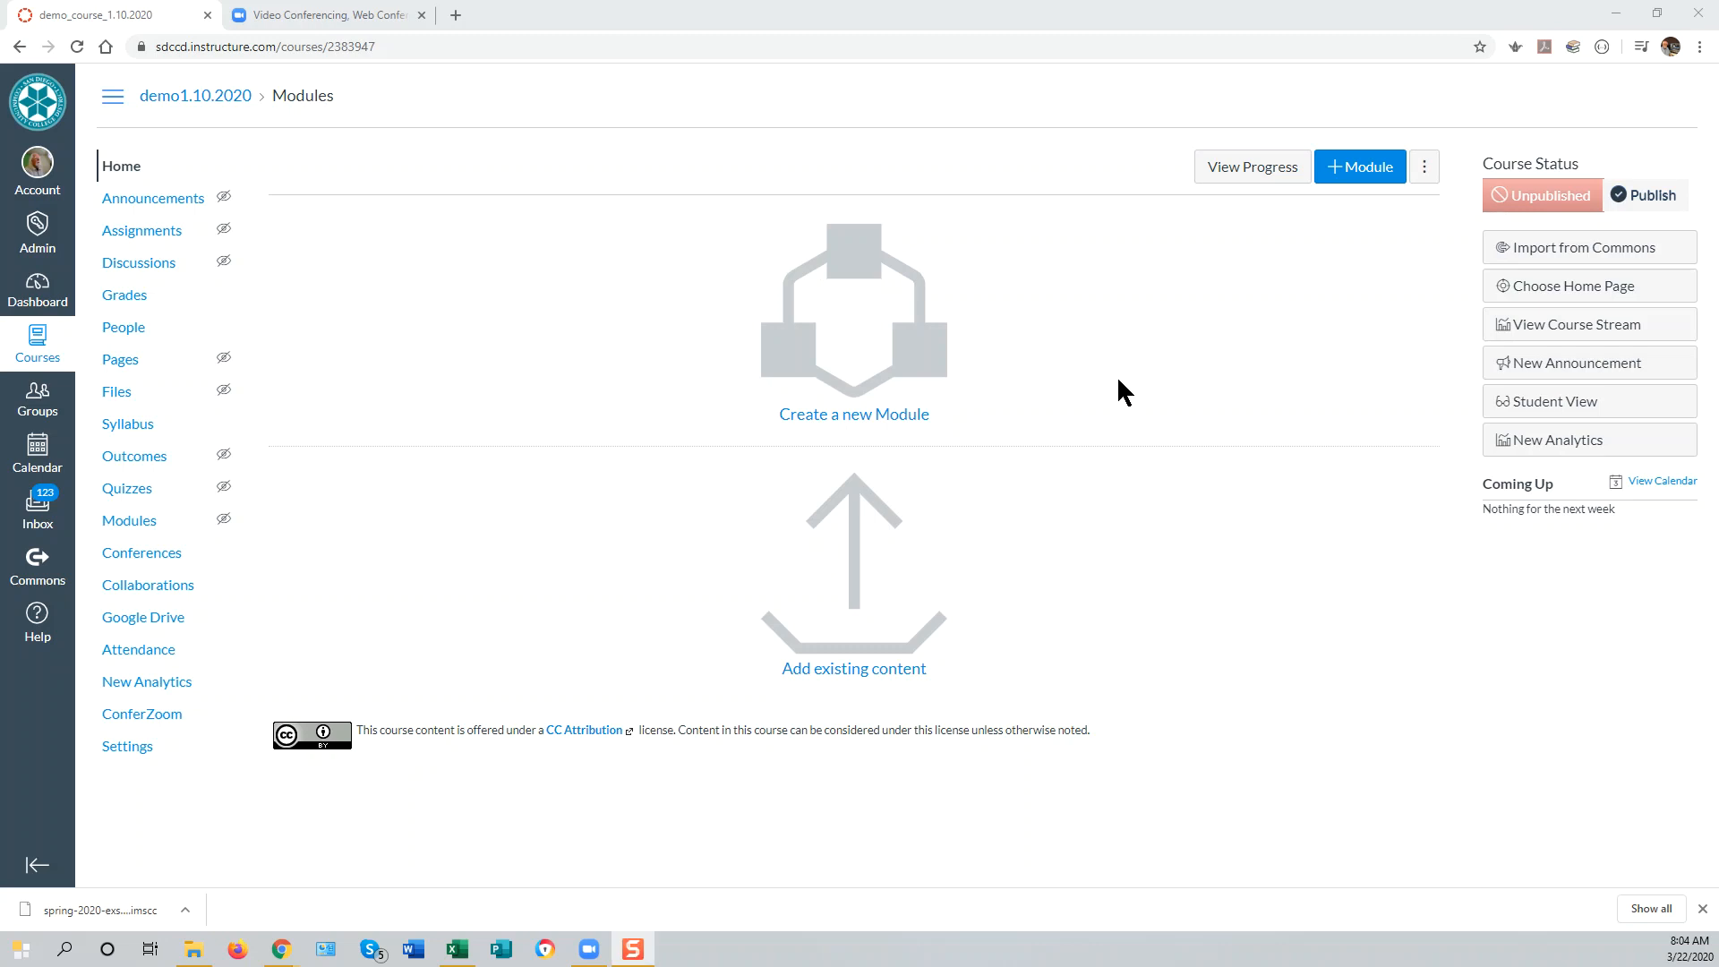
pyautogui.moveTo(1086, 385)
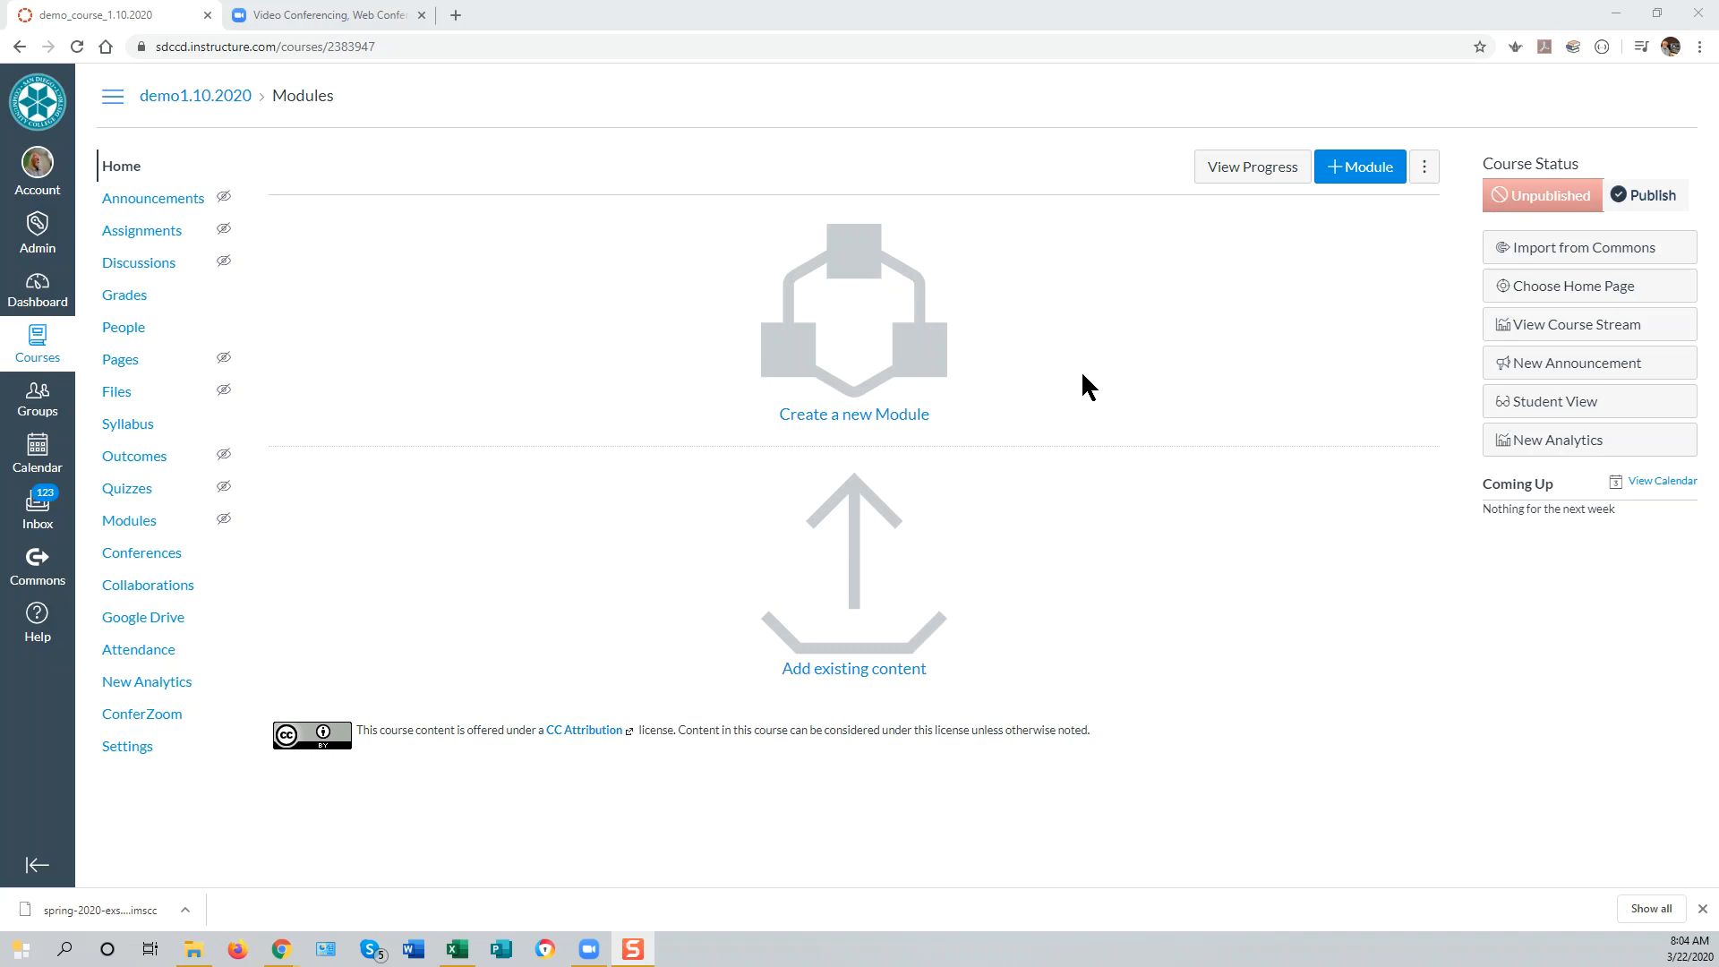
pyautogui.moveTo(1092, 383)
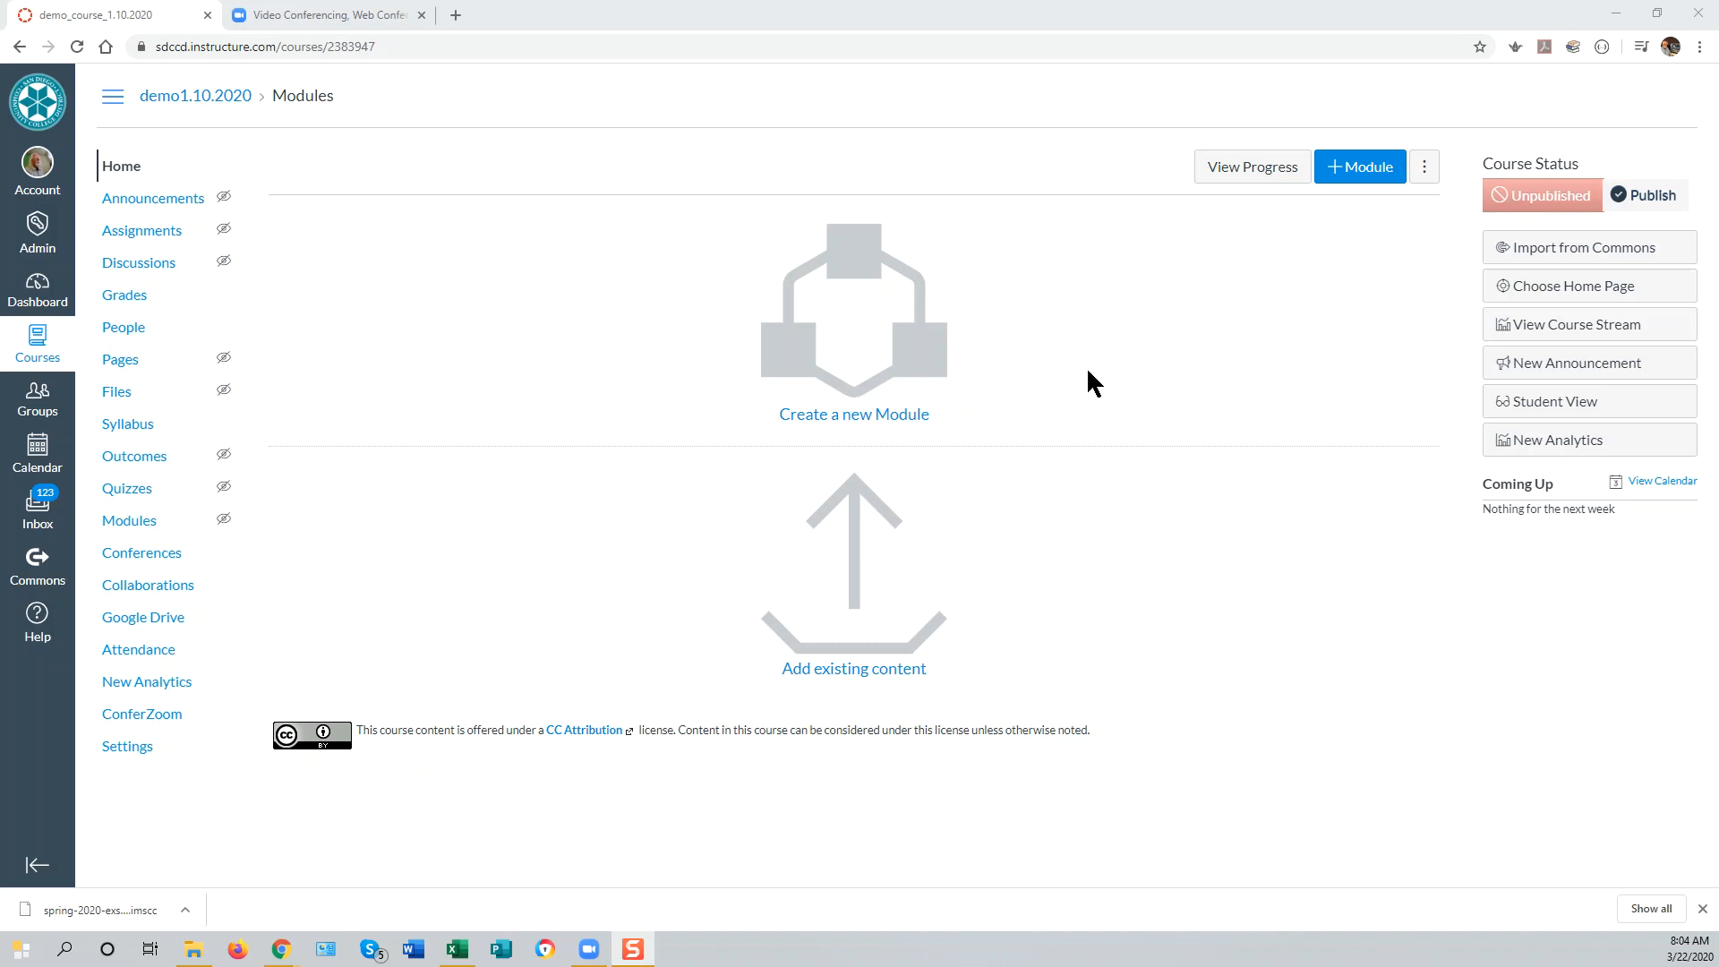
pyautogui.moveTo(1079, 380)
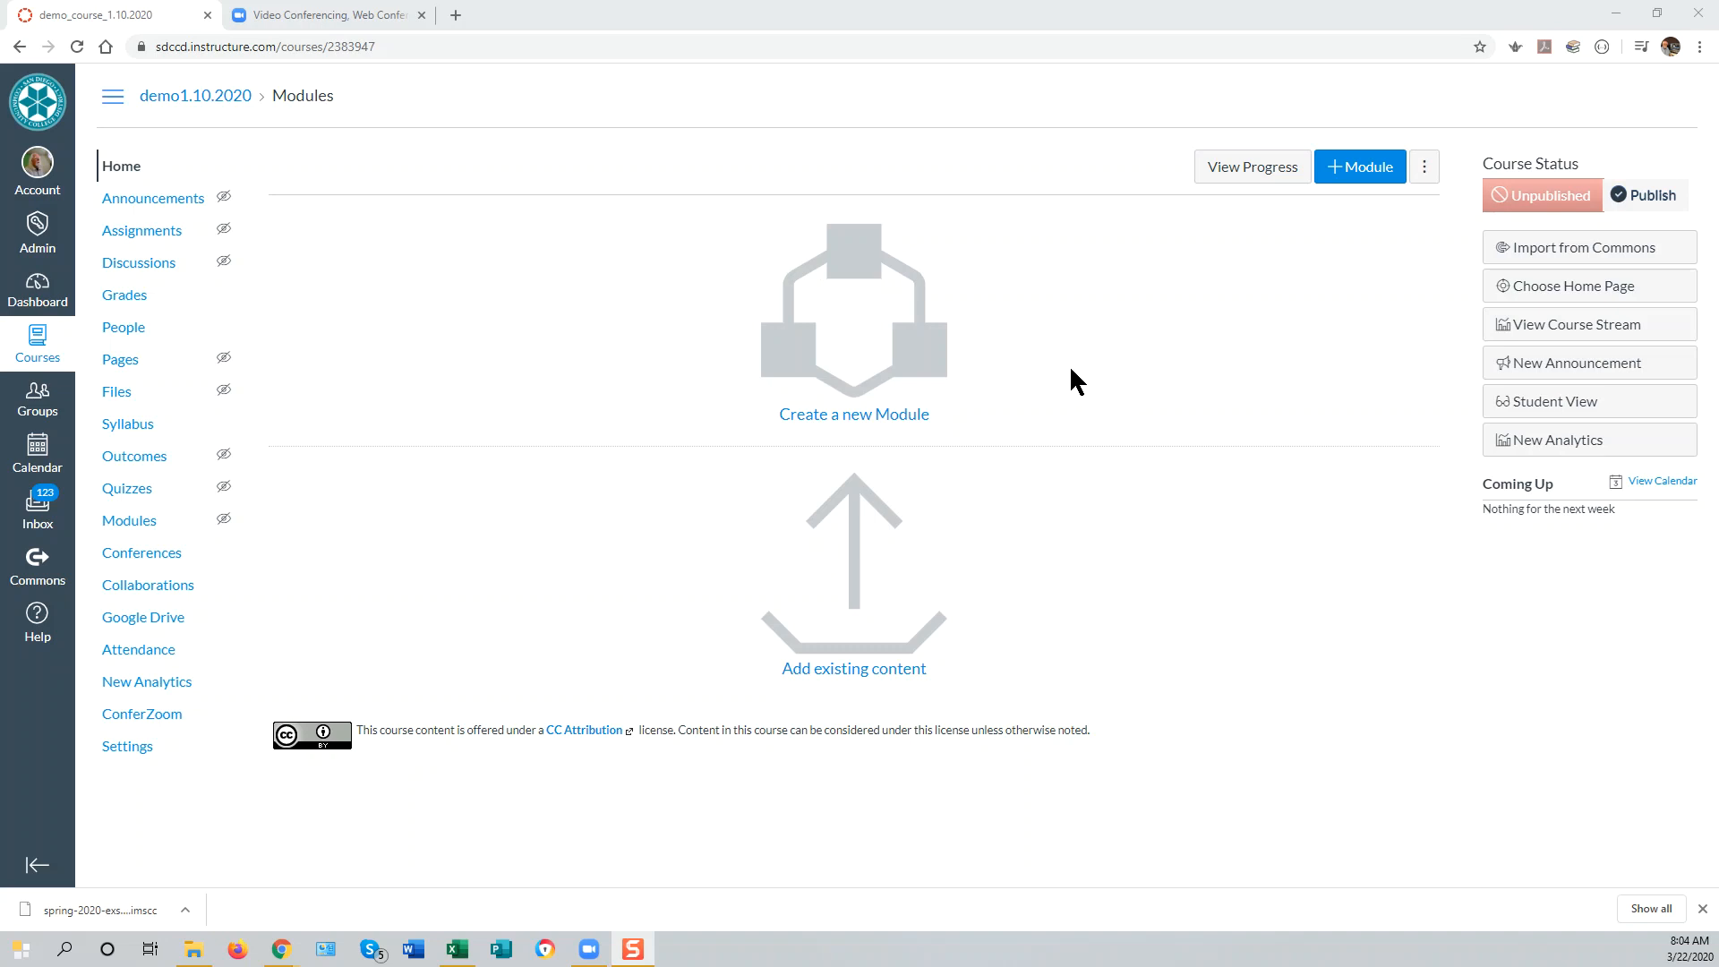
pyautogui.moveTo(1055, 377)
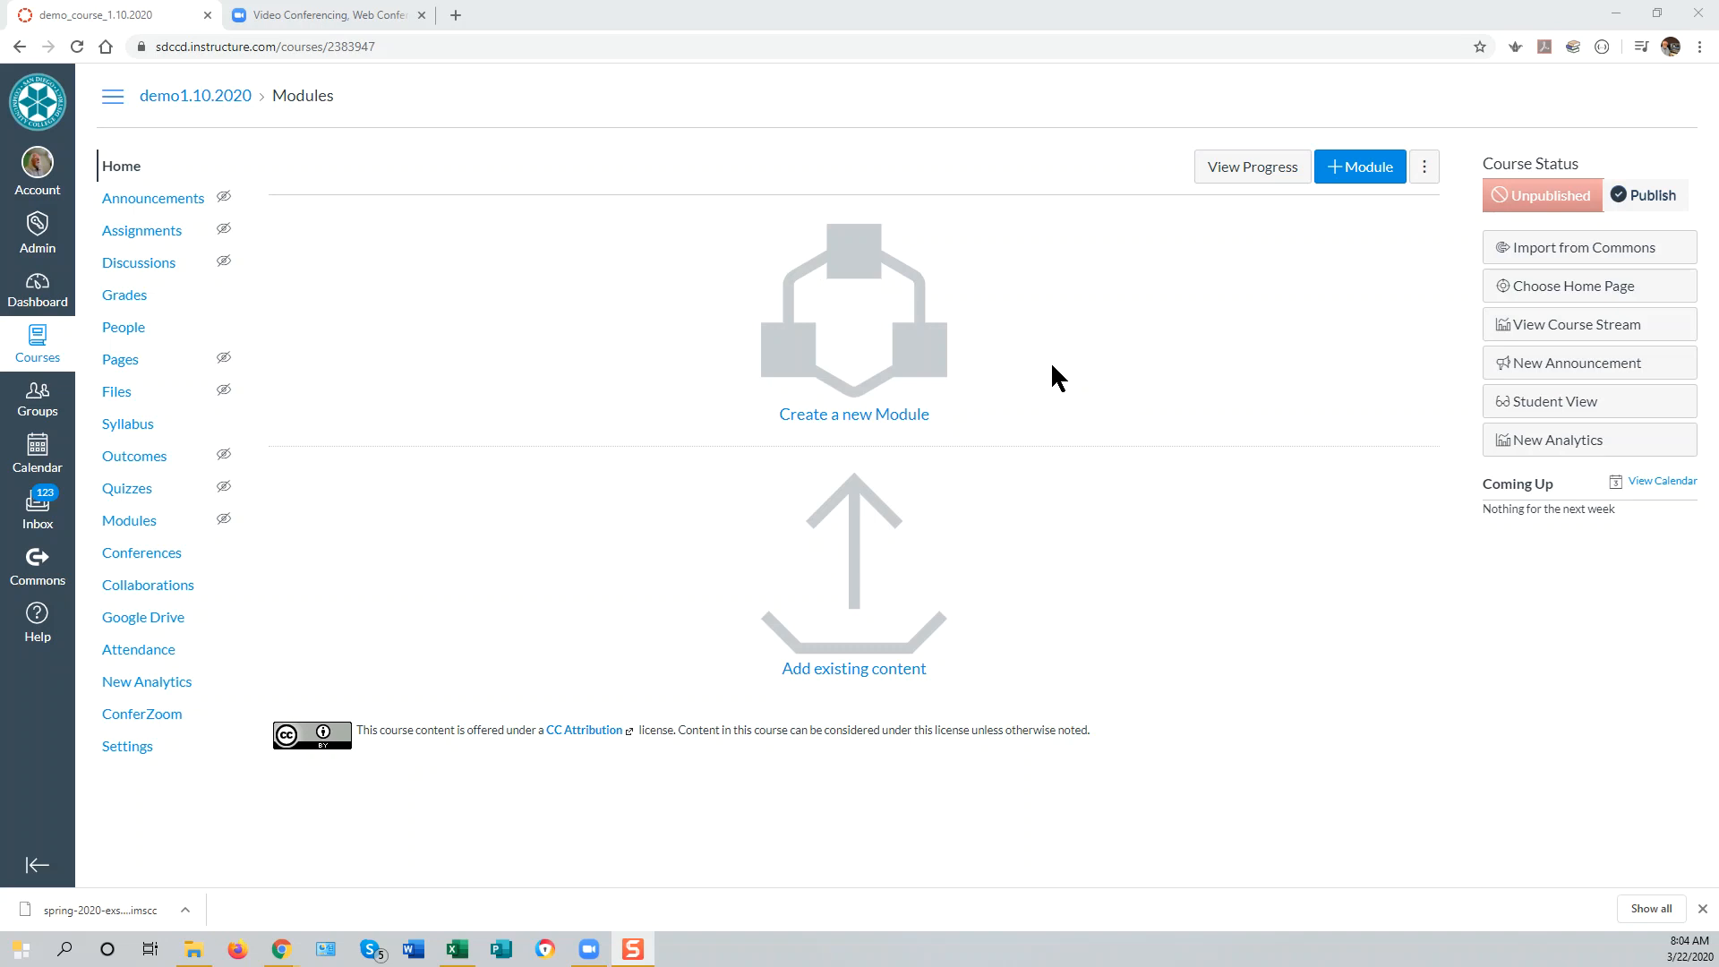
pyautogui.moveTo(123, 327)
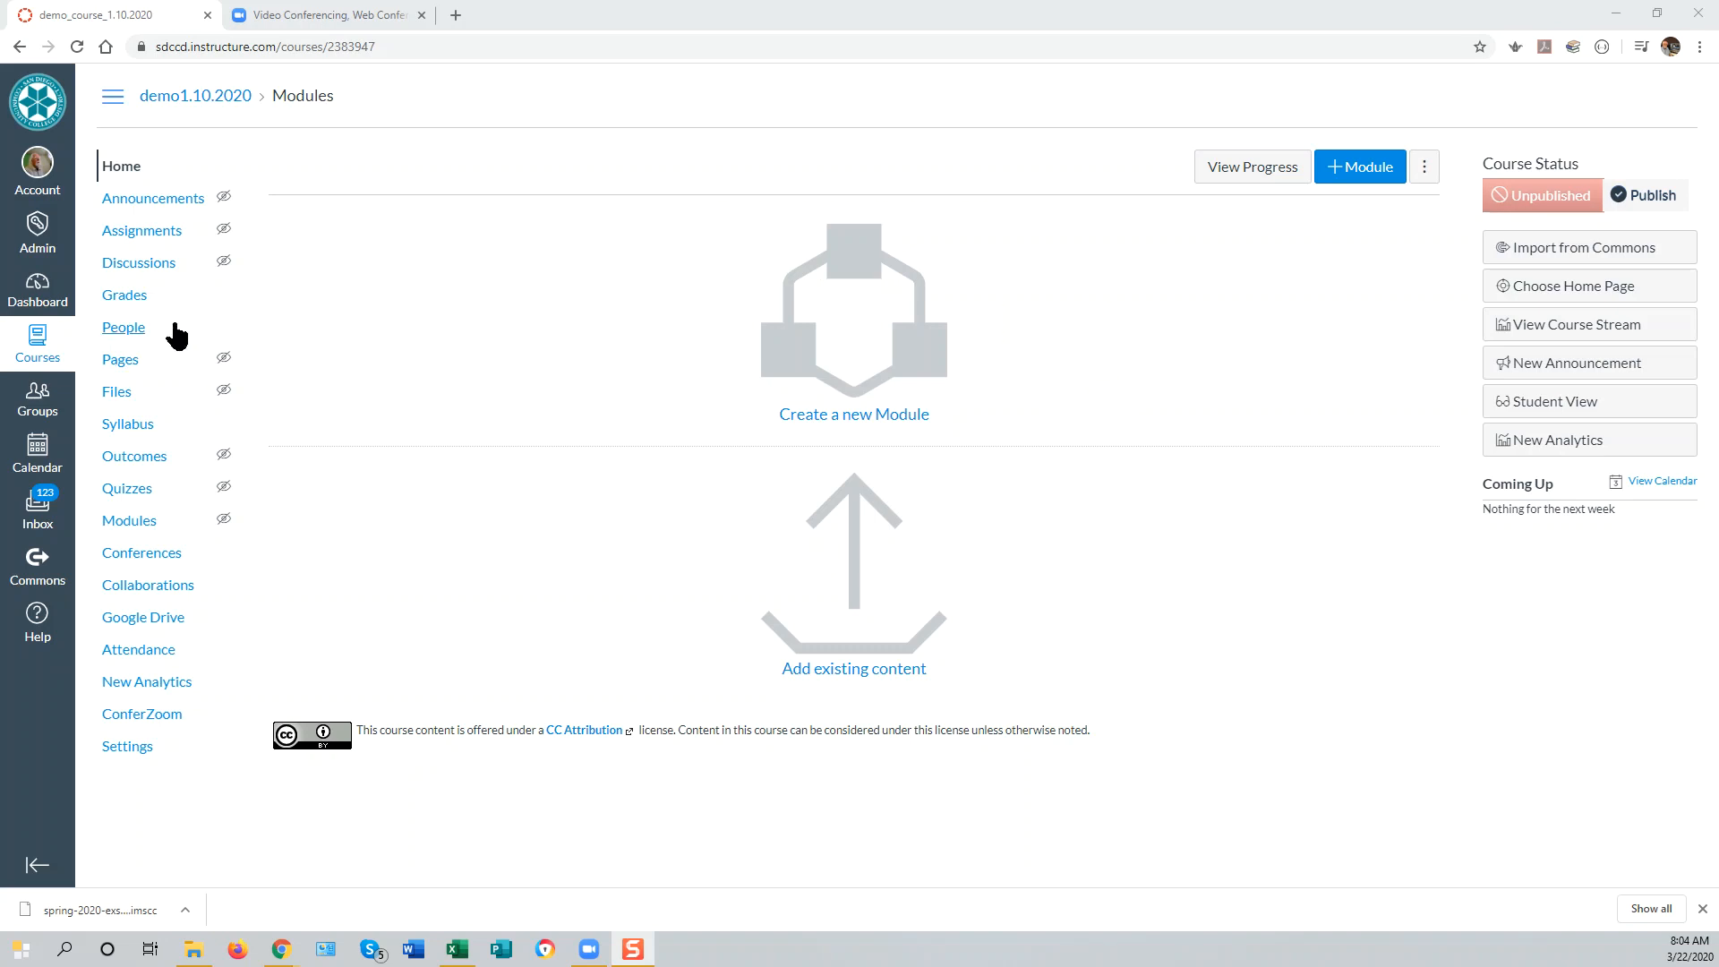
pyautogui.moveTo(124, 295)
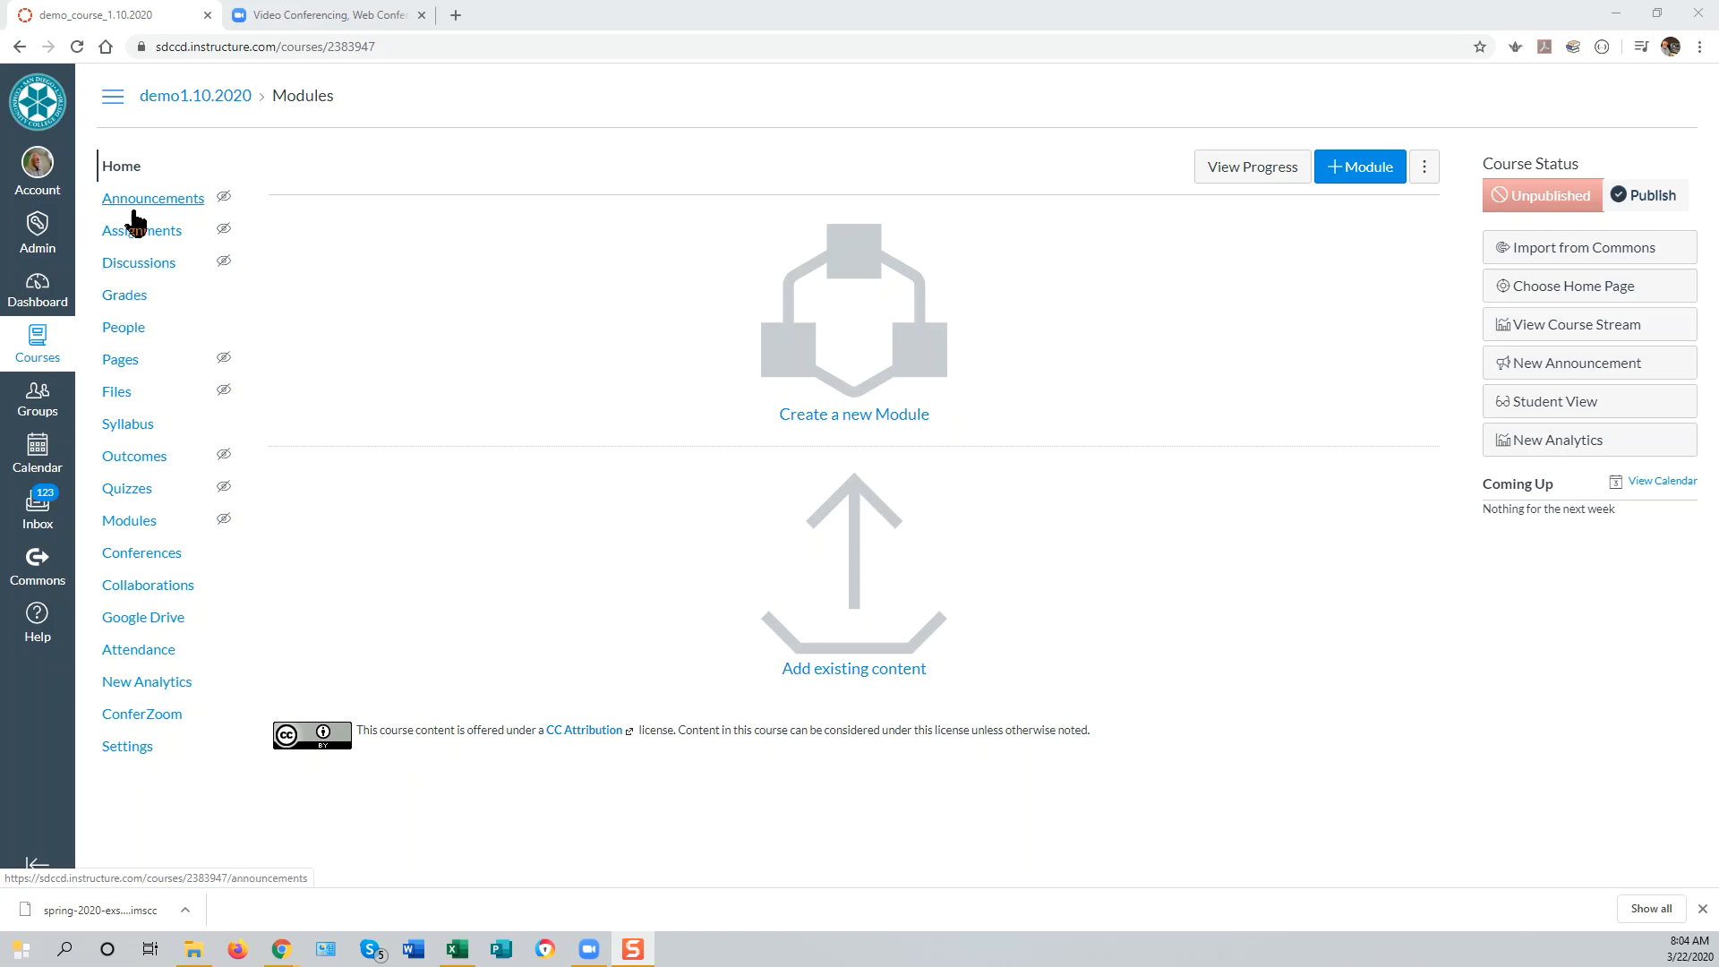
pyautogui.moveTo(129, 519)
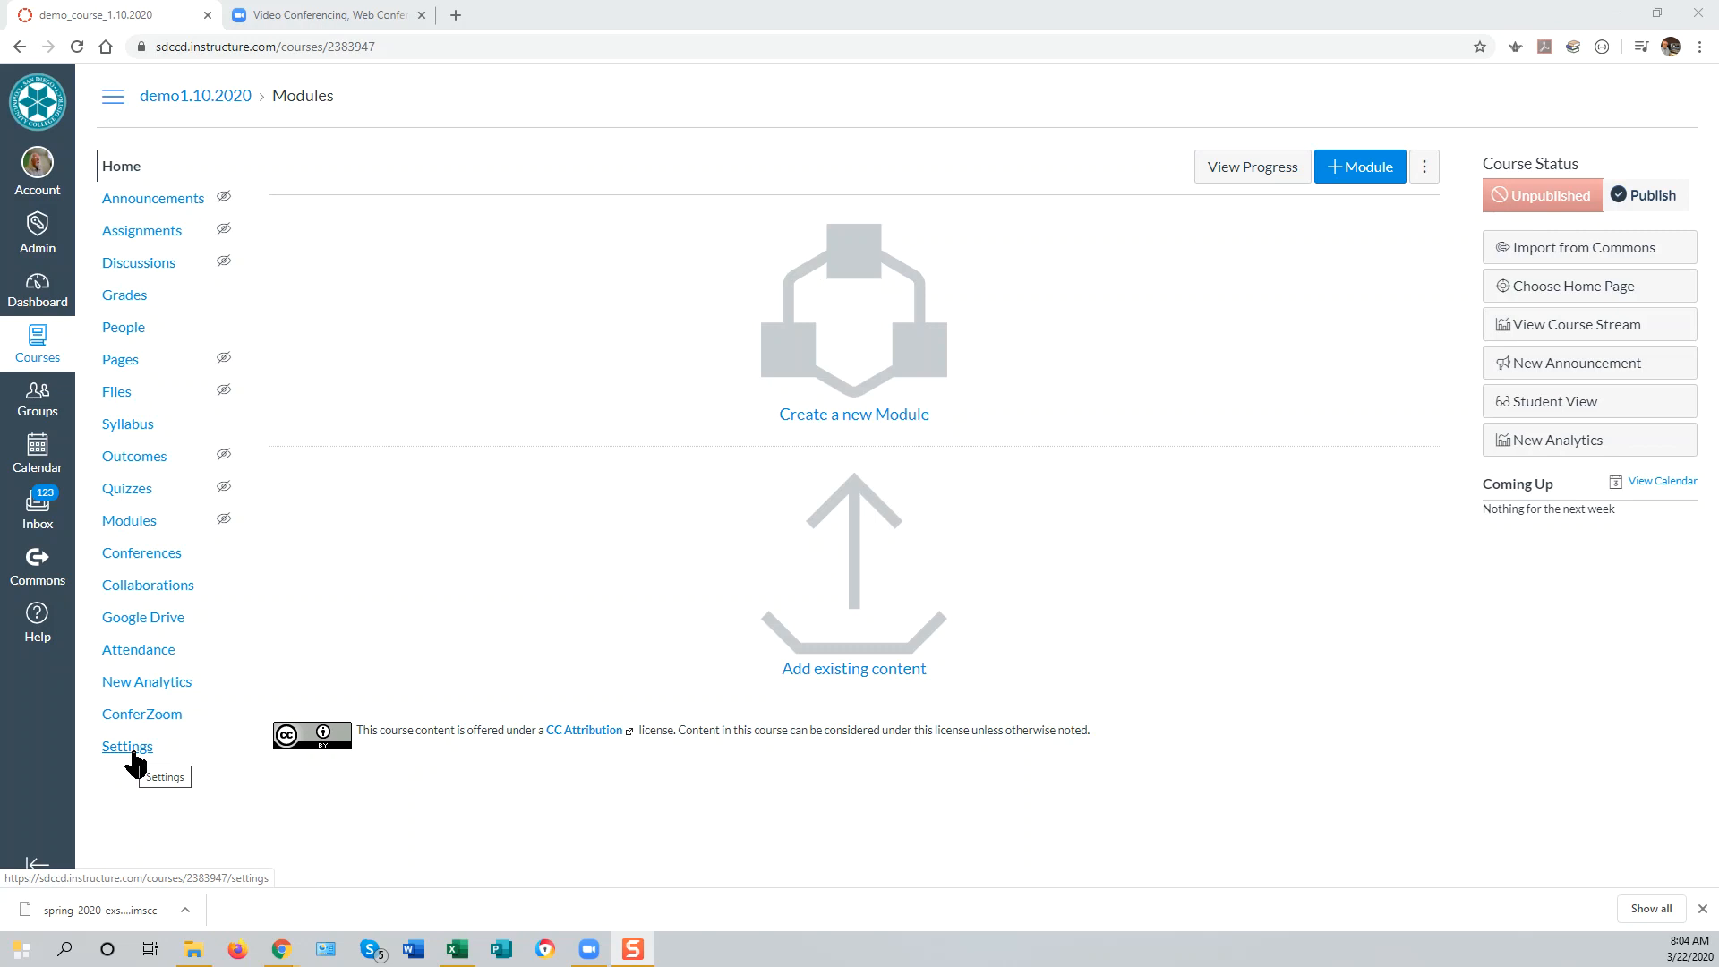
# - Show the course Settings Apps list filtered to installed external apps
pyautogui.click(127, 746)
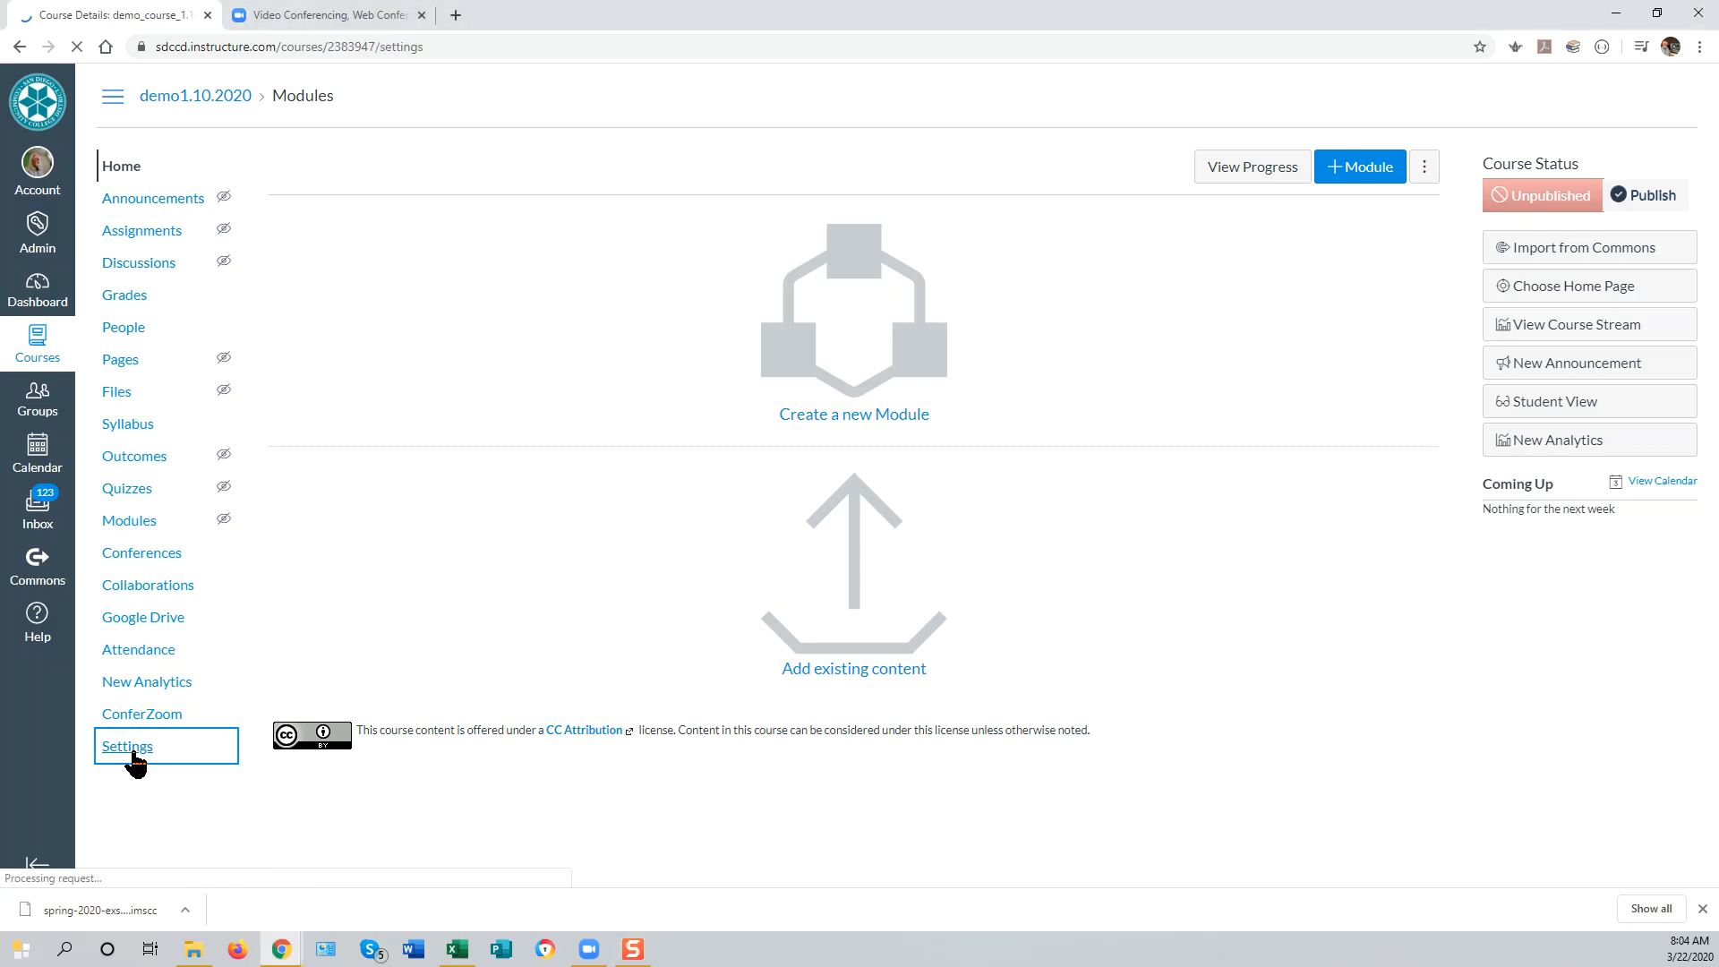
pyautogui.click(127, 746)
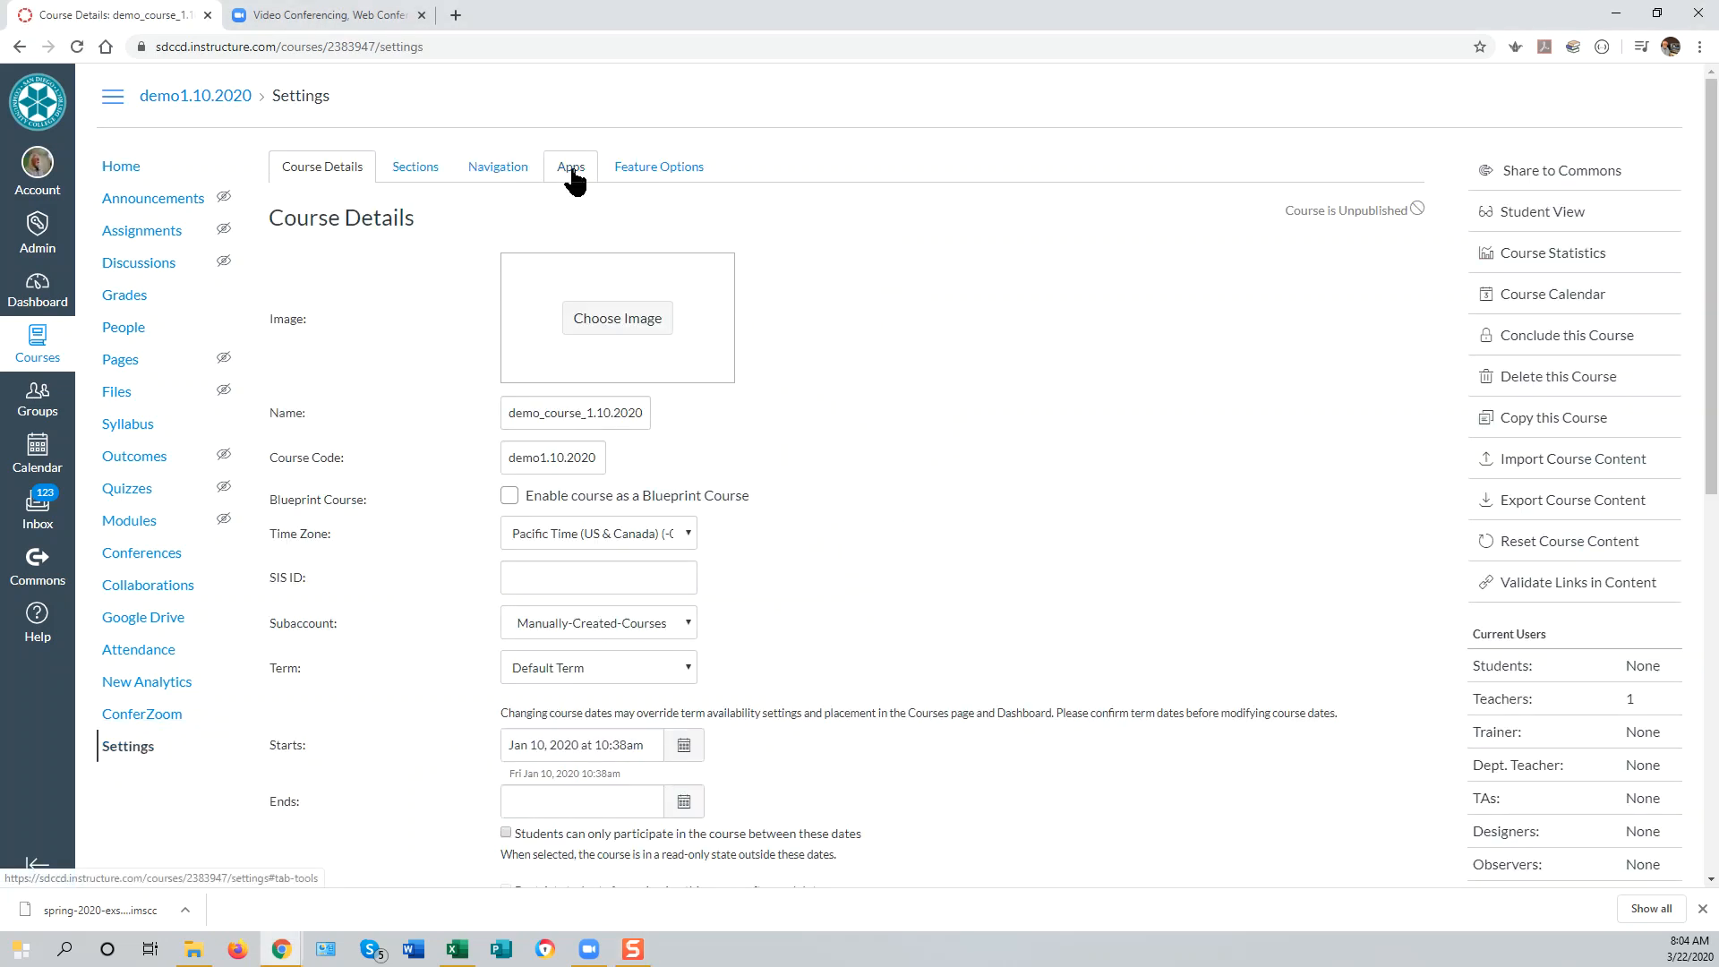
pyautogui.click(569, 167)
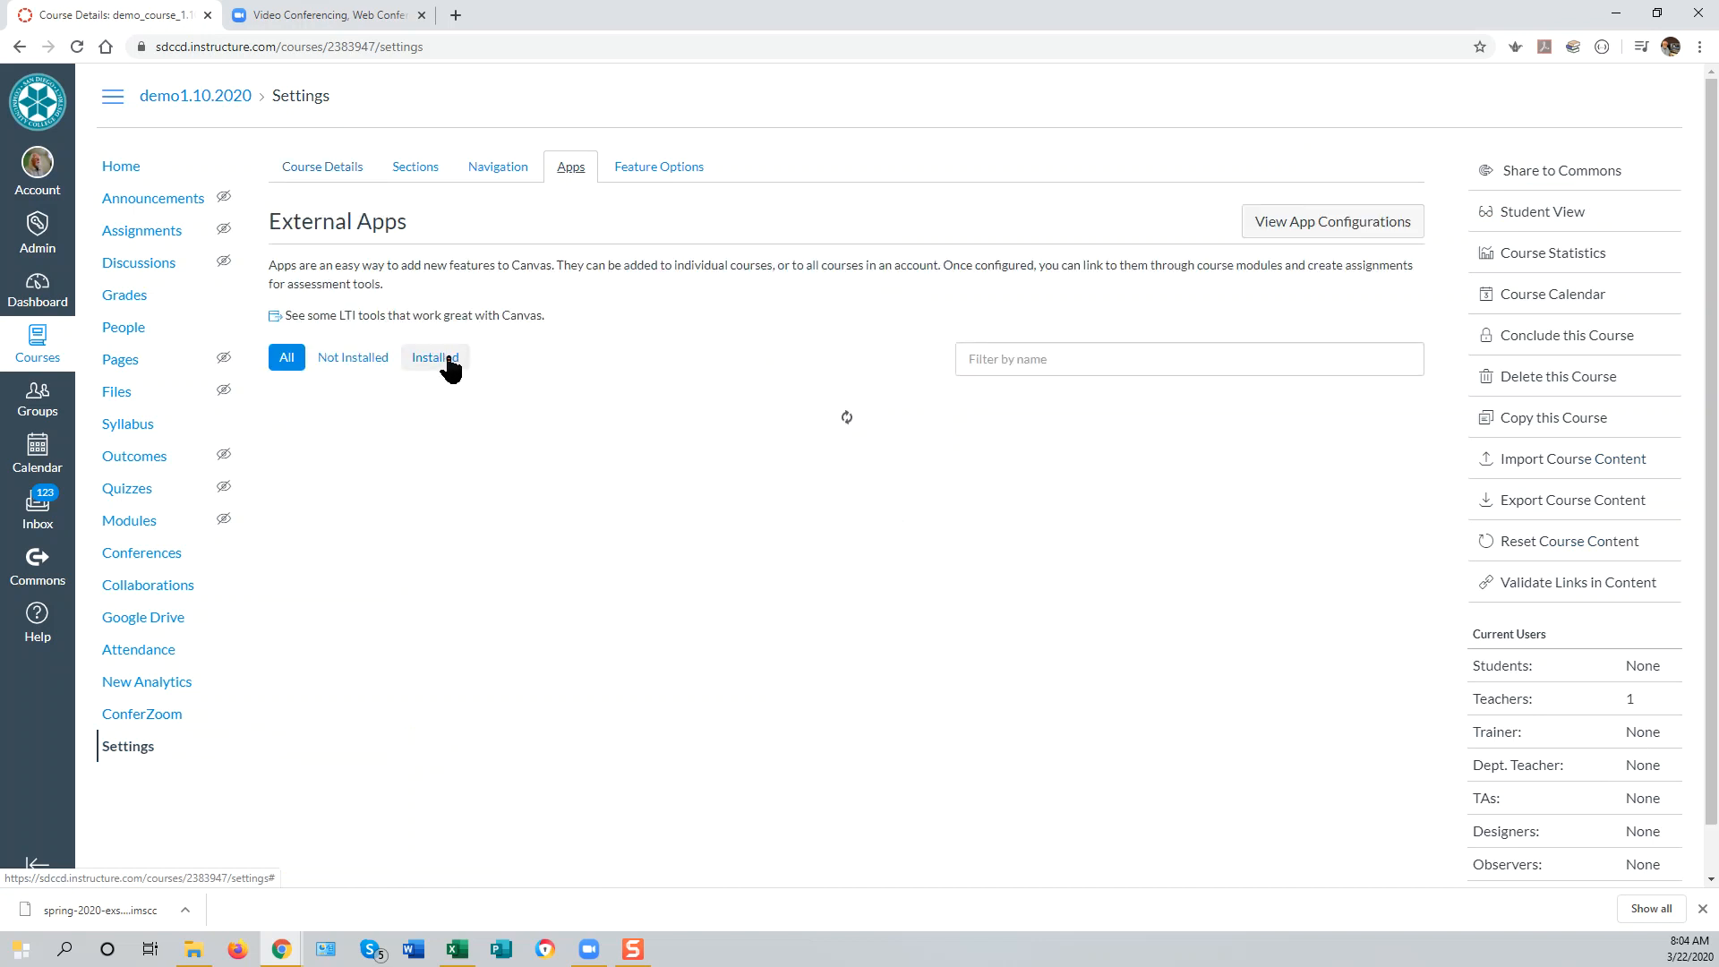
pyautogui.click(434, 357)
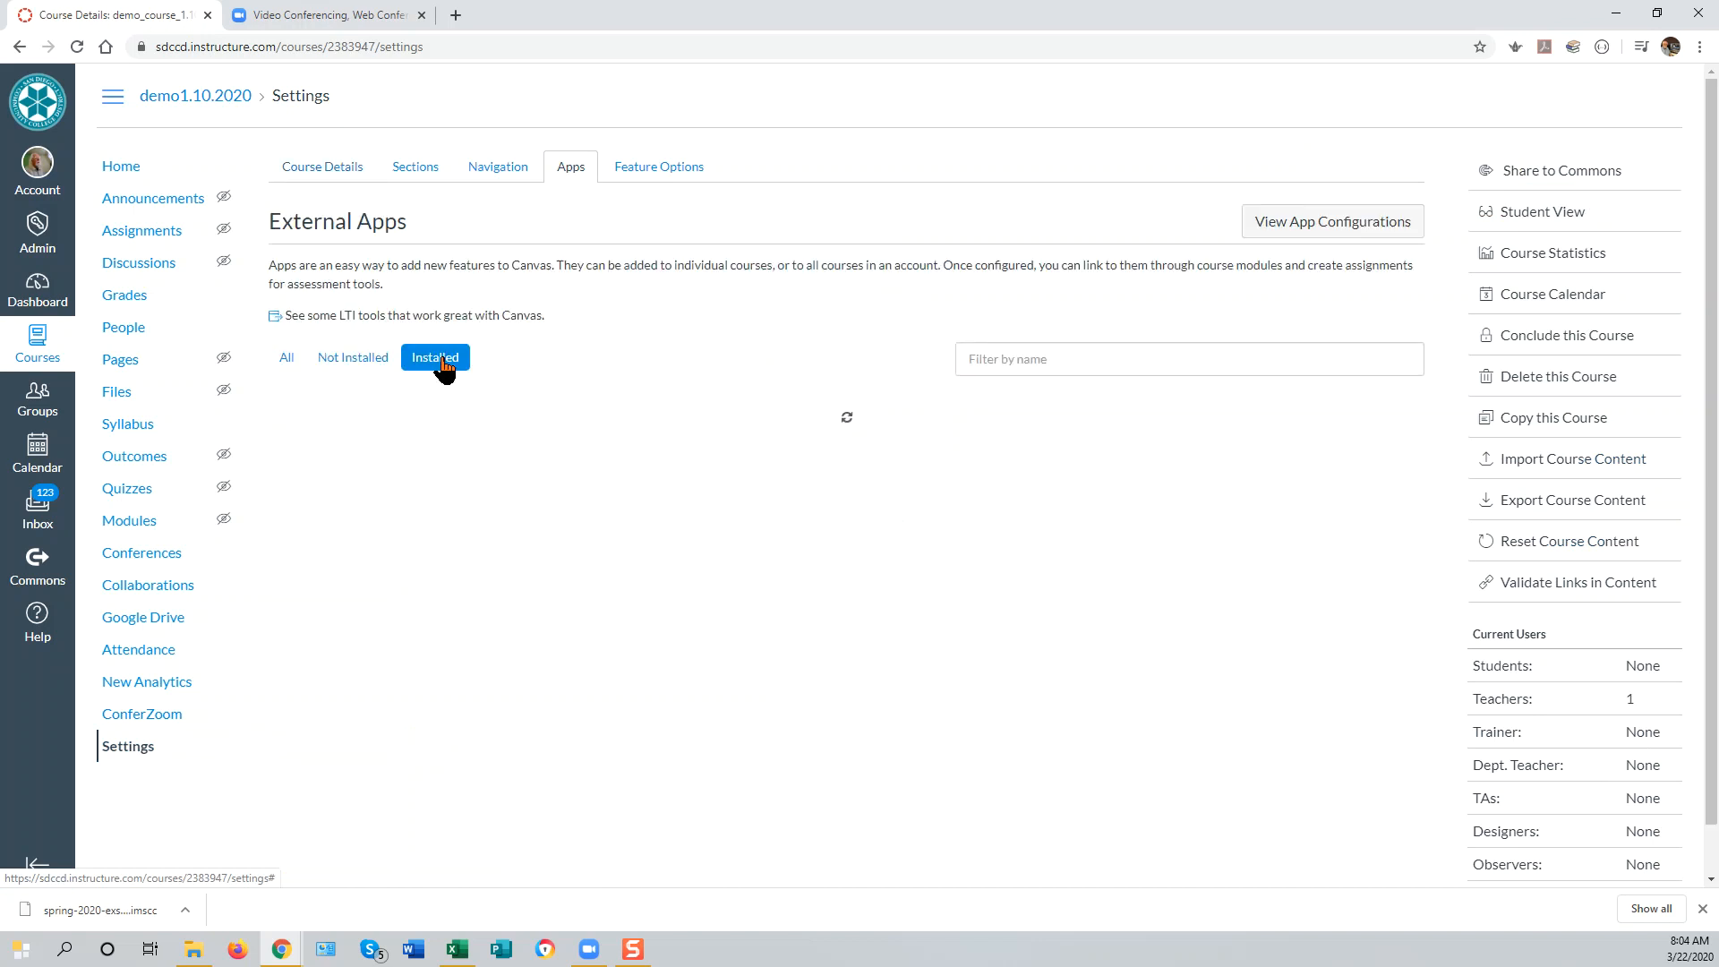
pyautogui.click(434, 356)
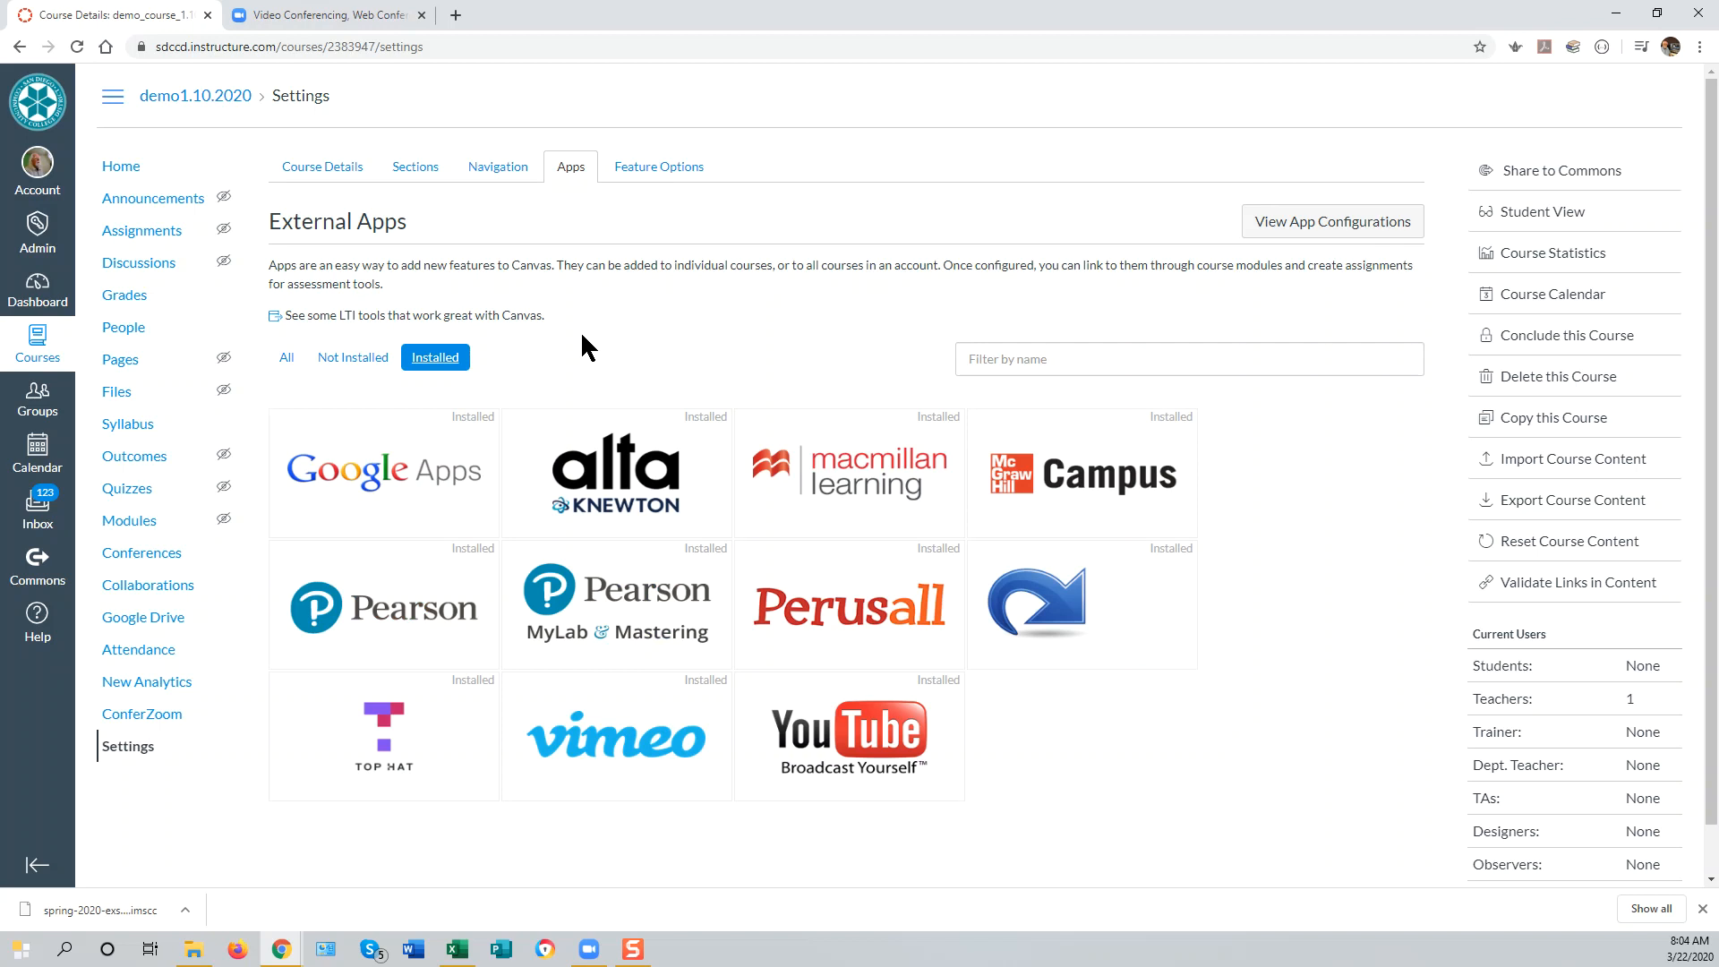
pyautogui.moveTo(849, 474)
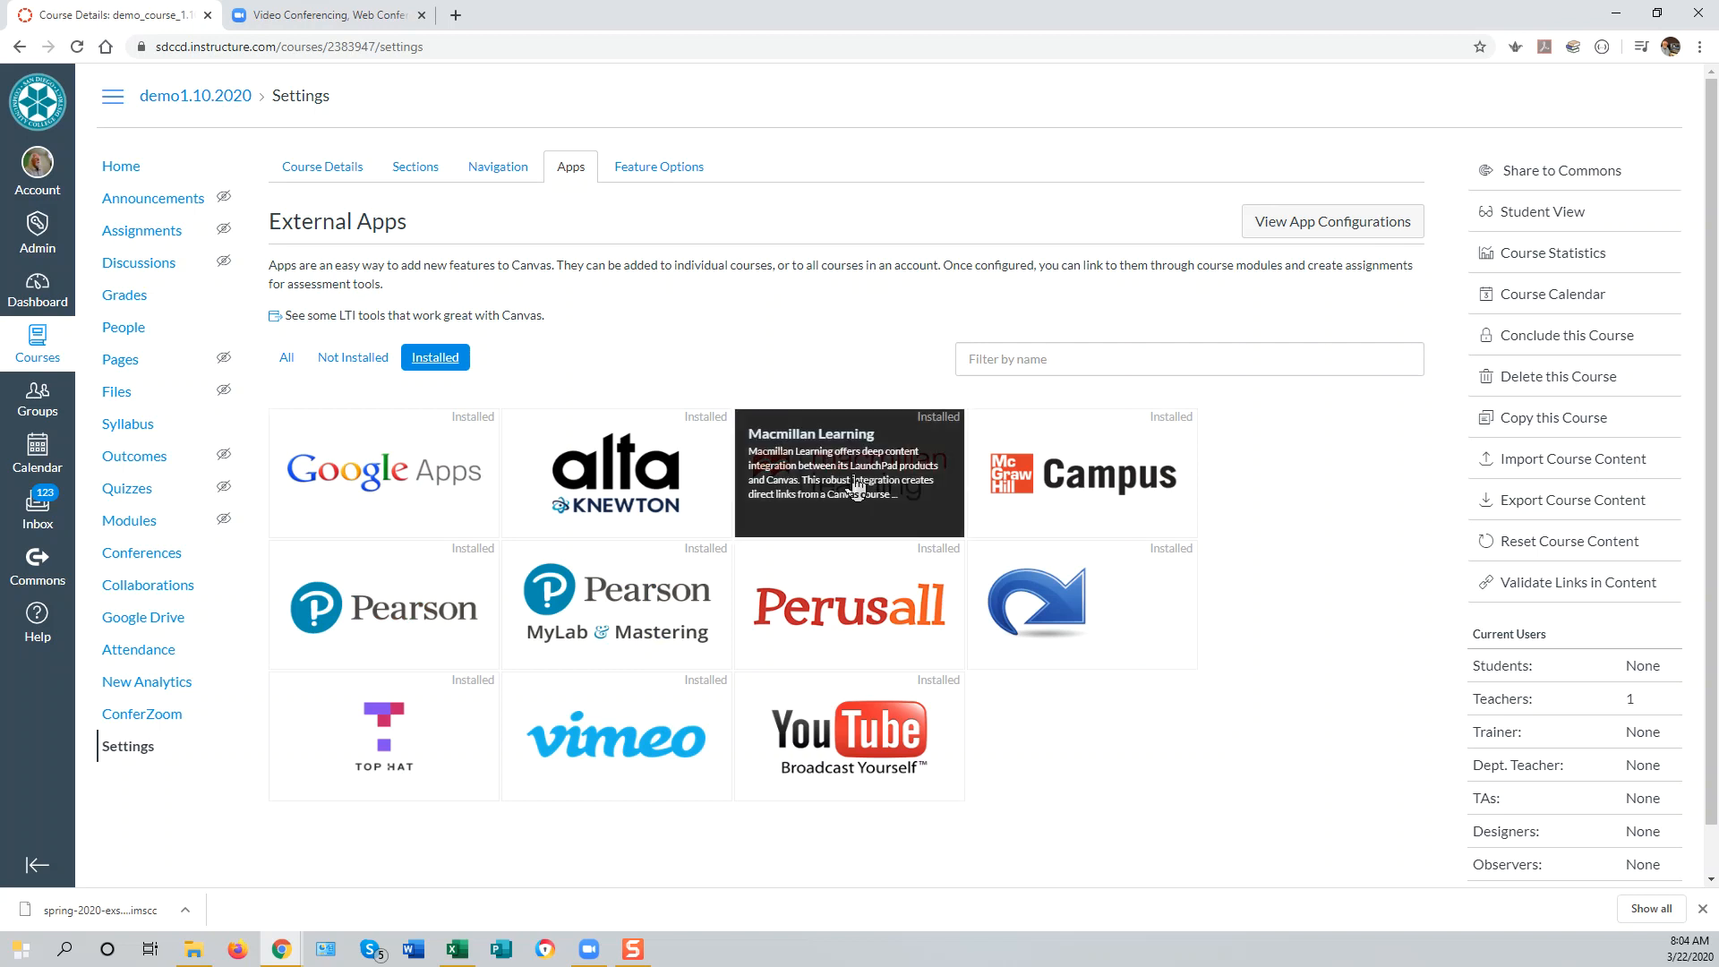
pyautogui.moveTo(1030, 606)
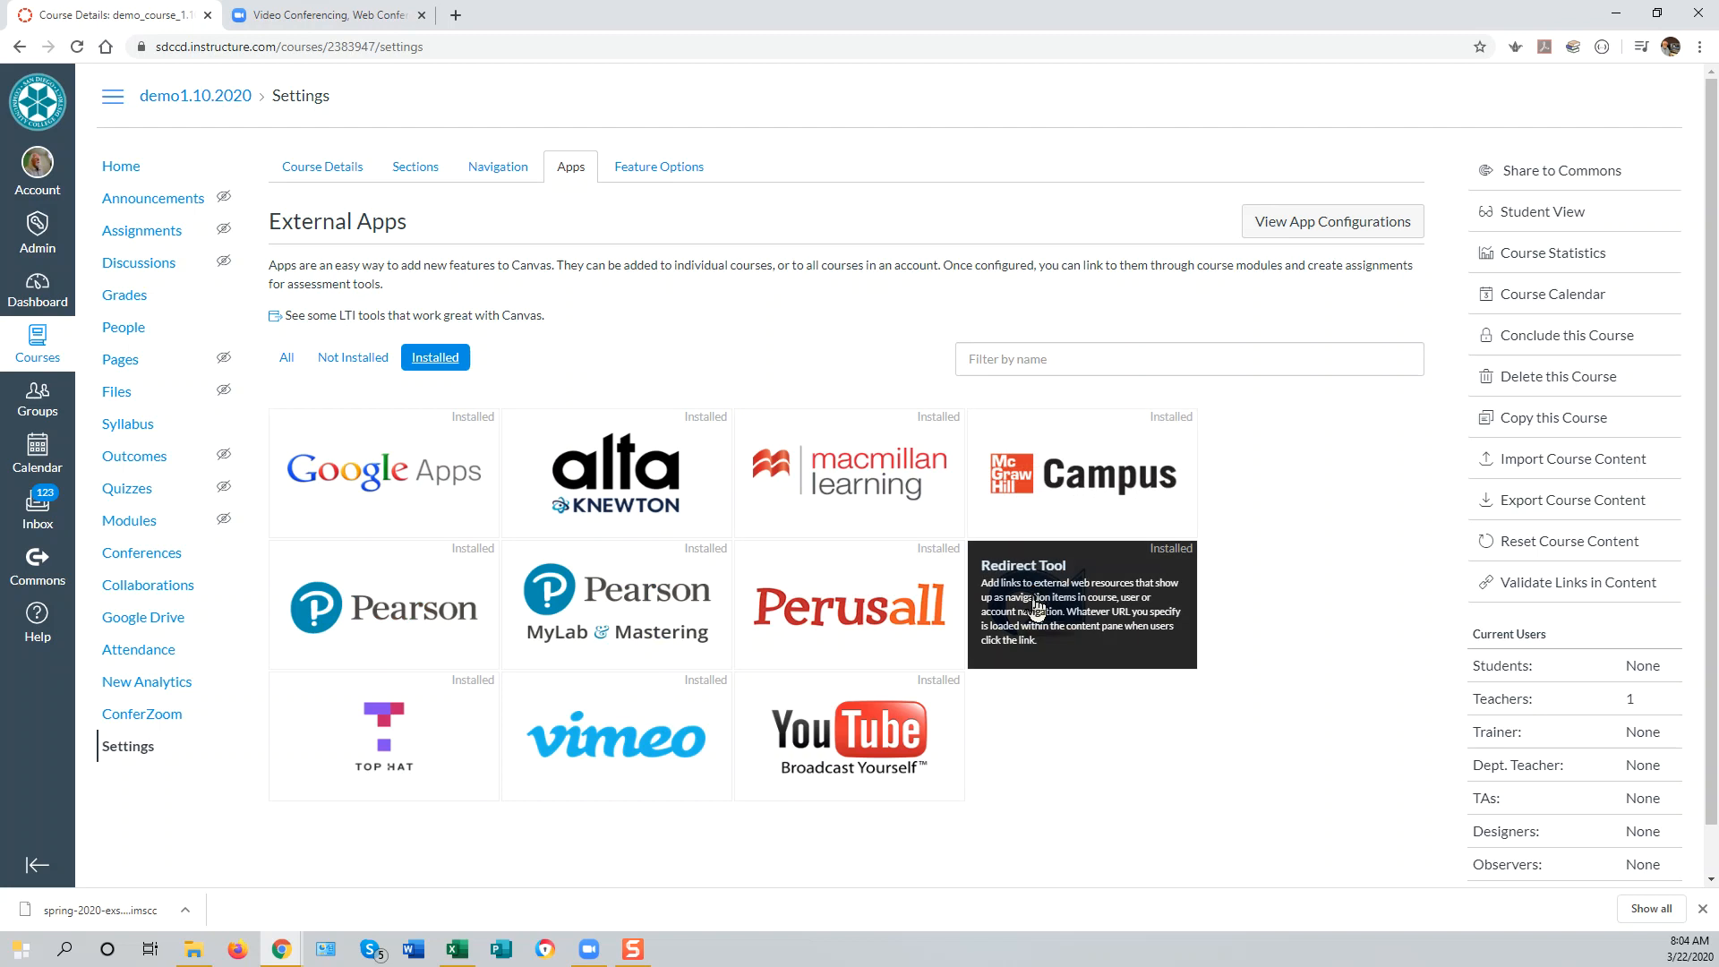
# - Start a new Redirect Tool app and name it 'Zoom'
pyautogui.click(1080, 603)
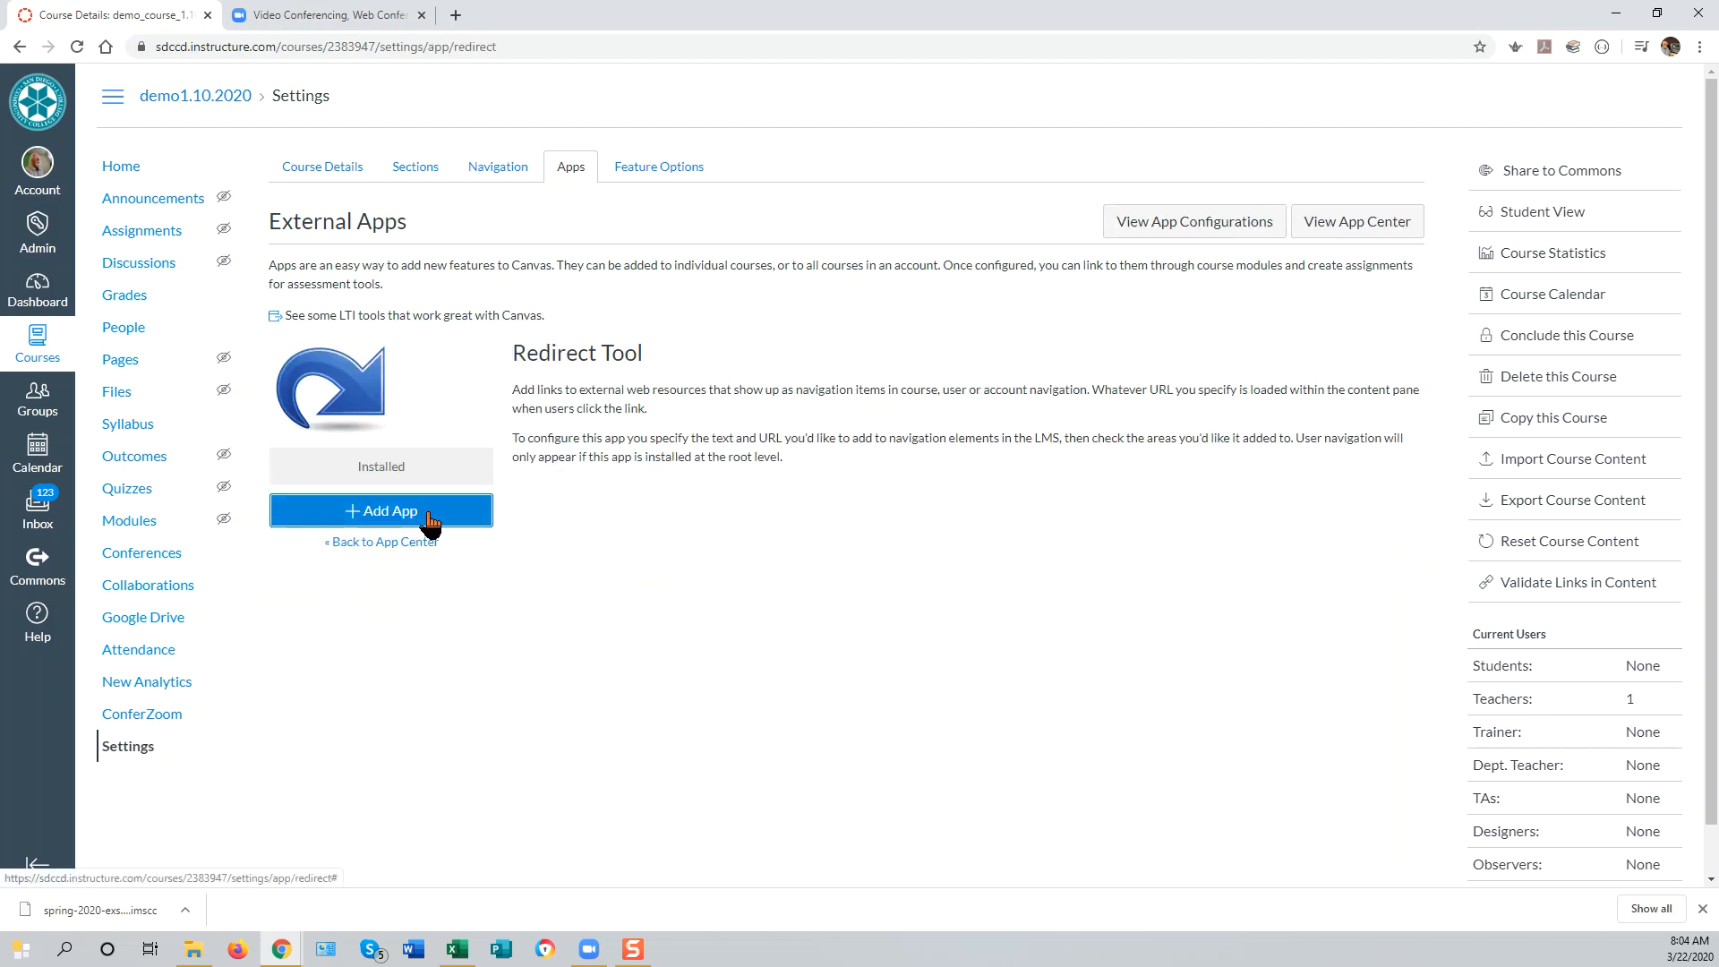
pyautogui.click(380, 511)
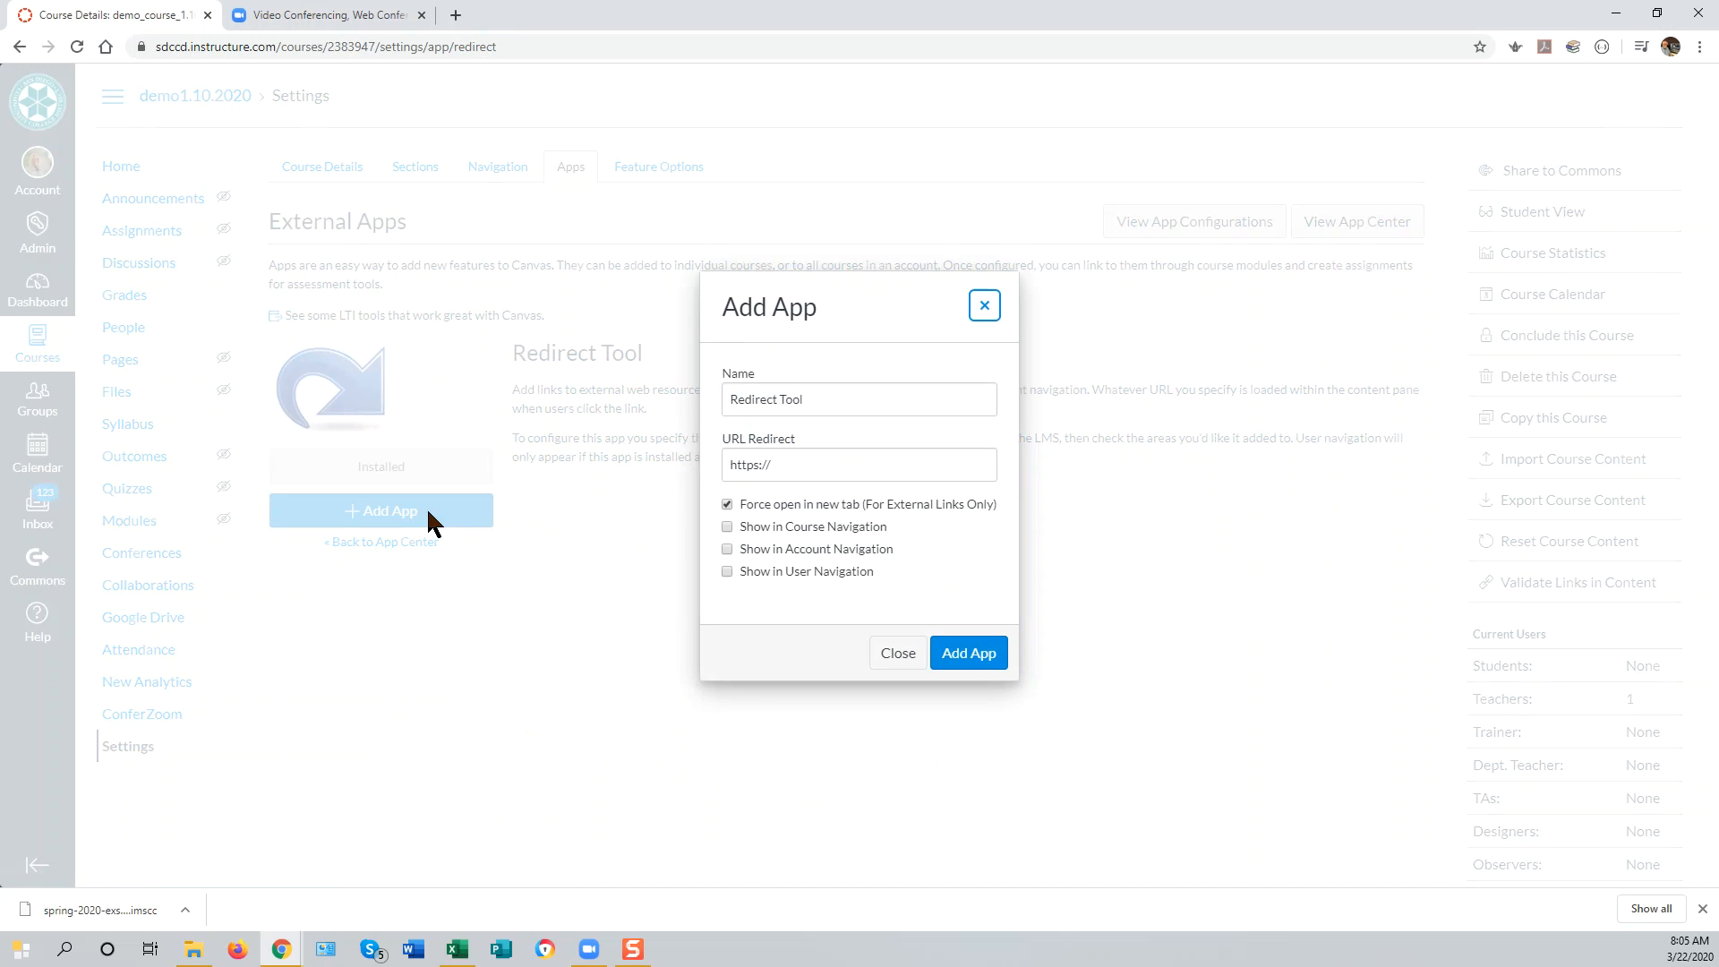
pyautogui.moveTo(754, 386)
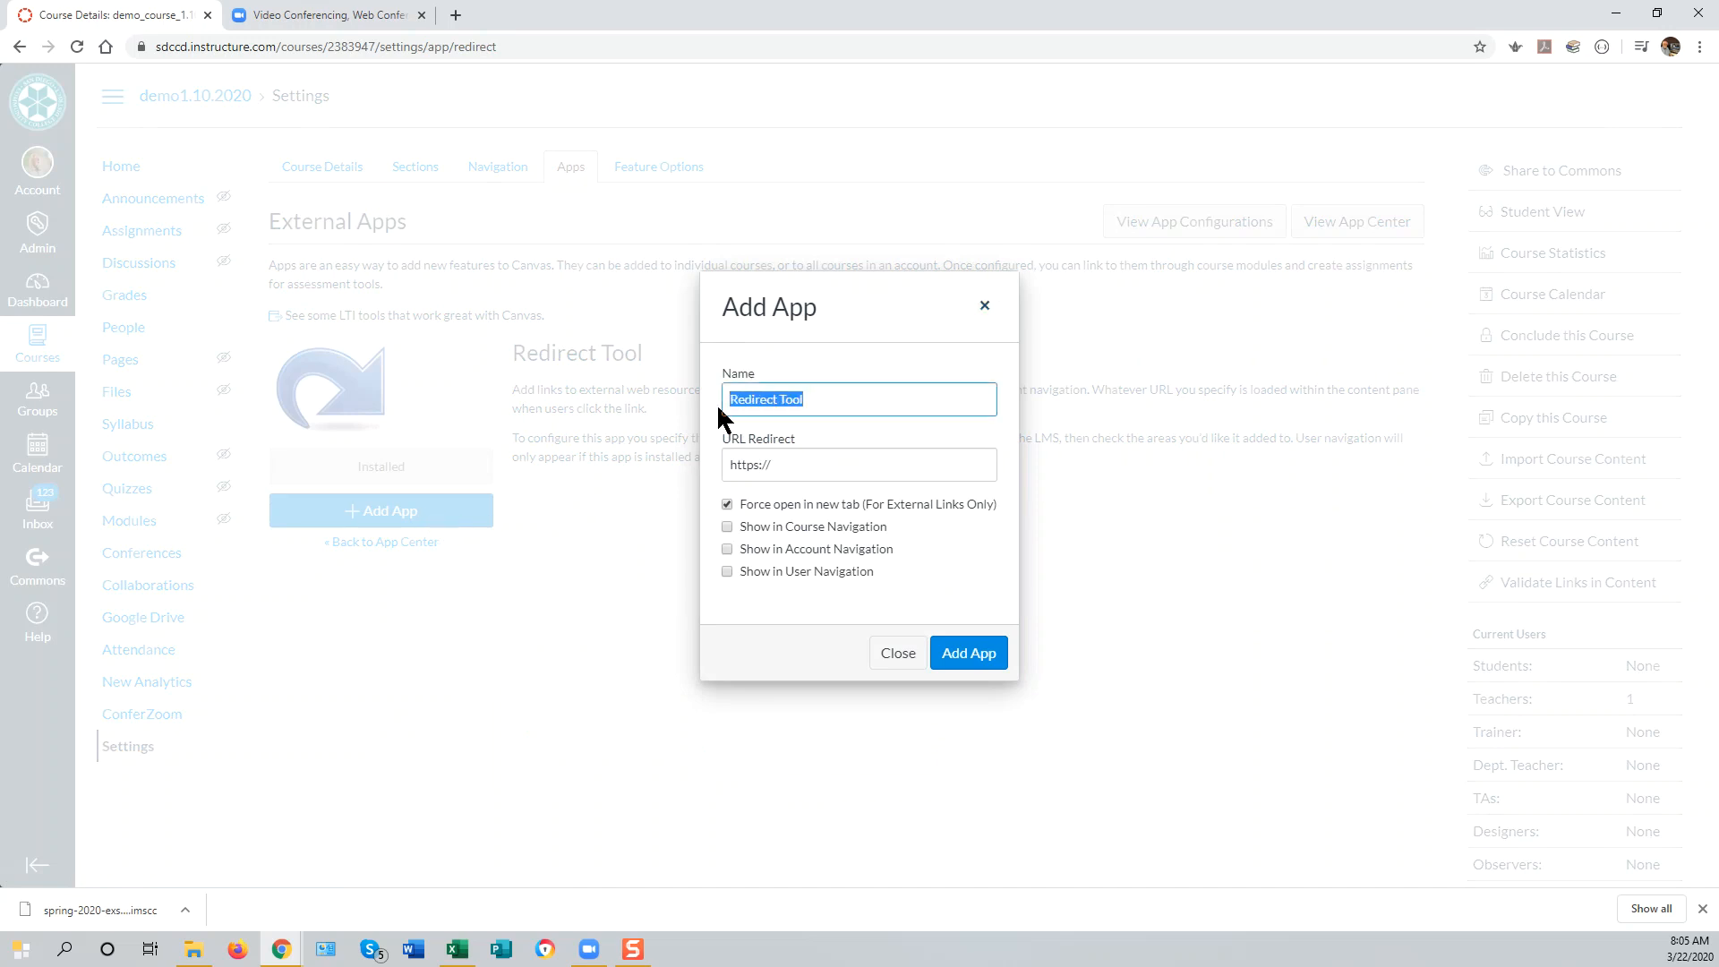
pyautogui.write('z')
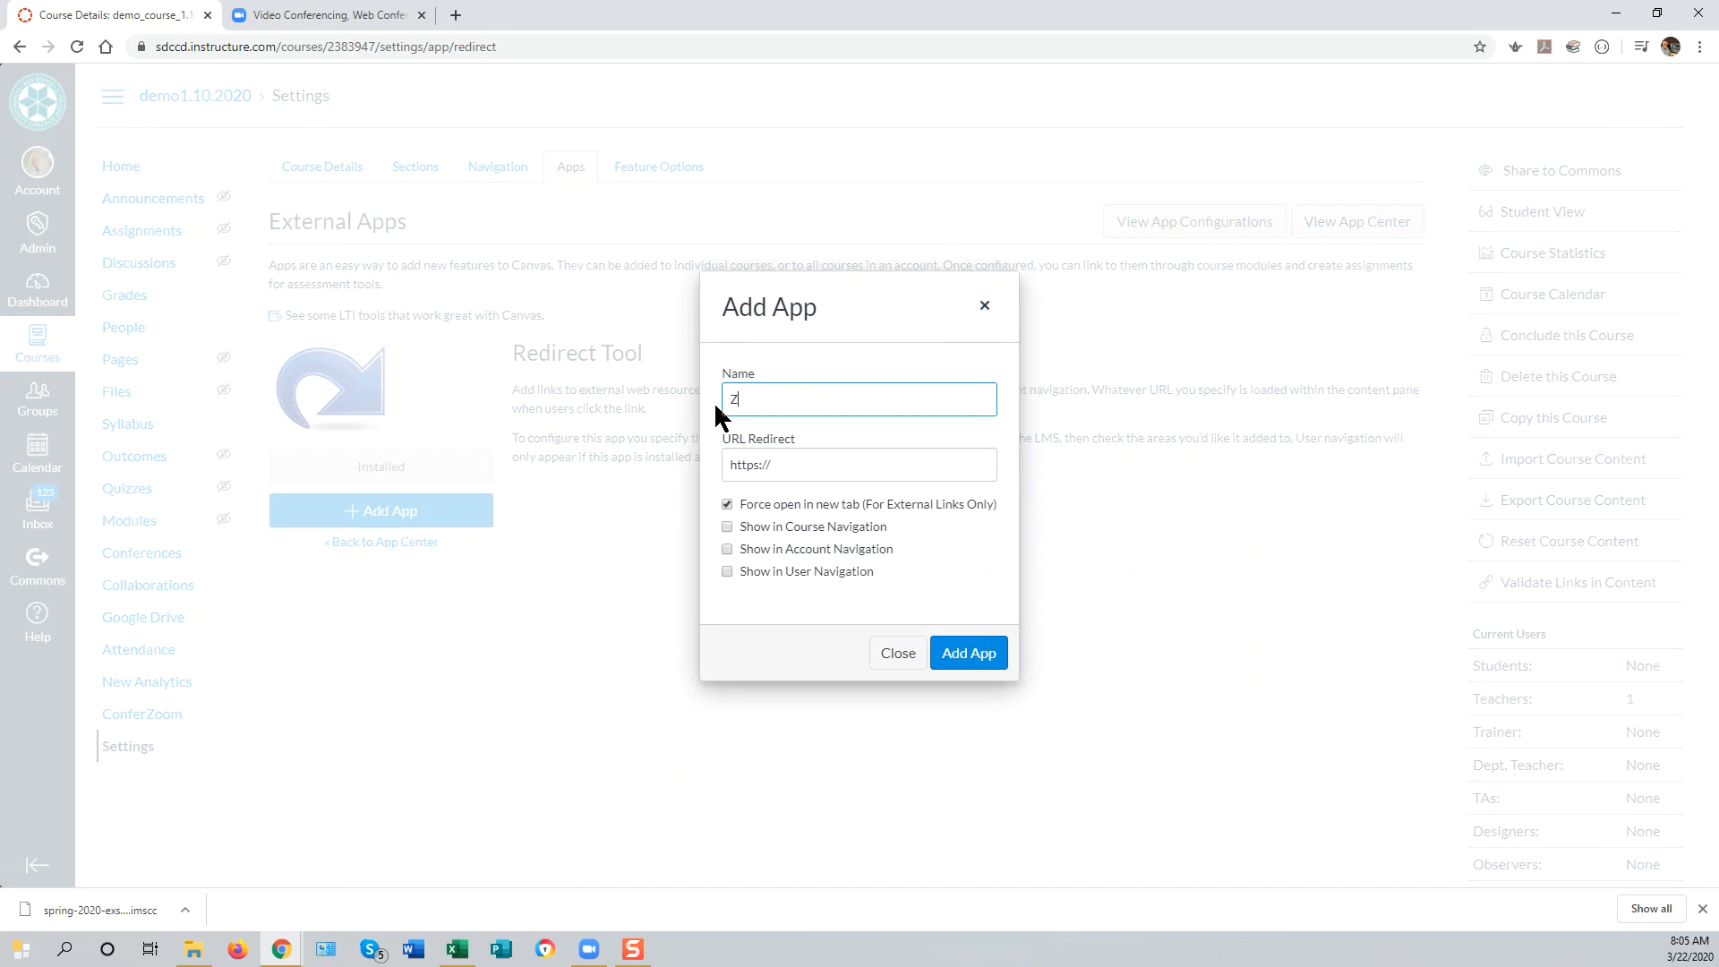
pyautogui.write('oom')
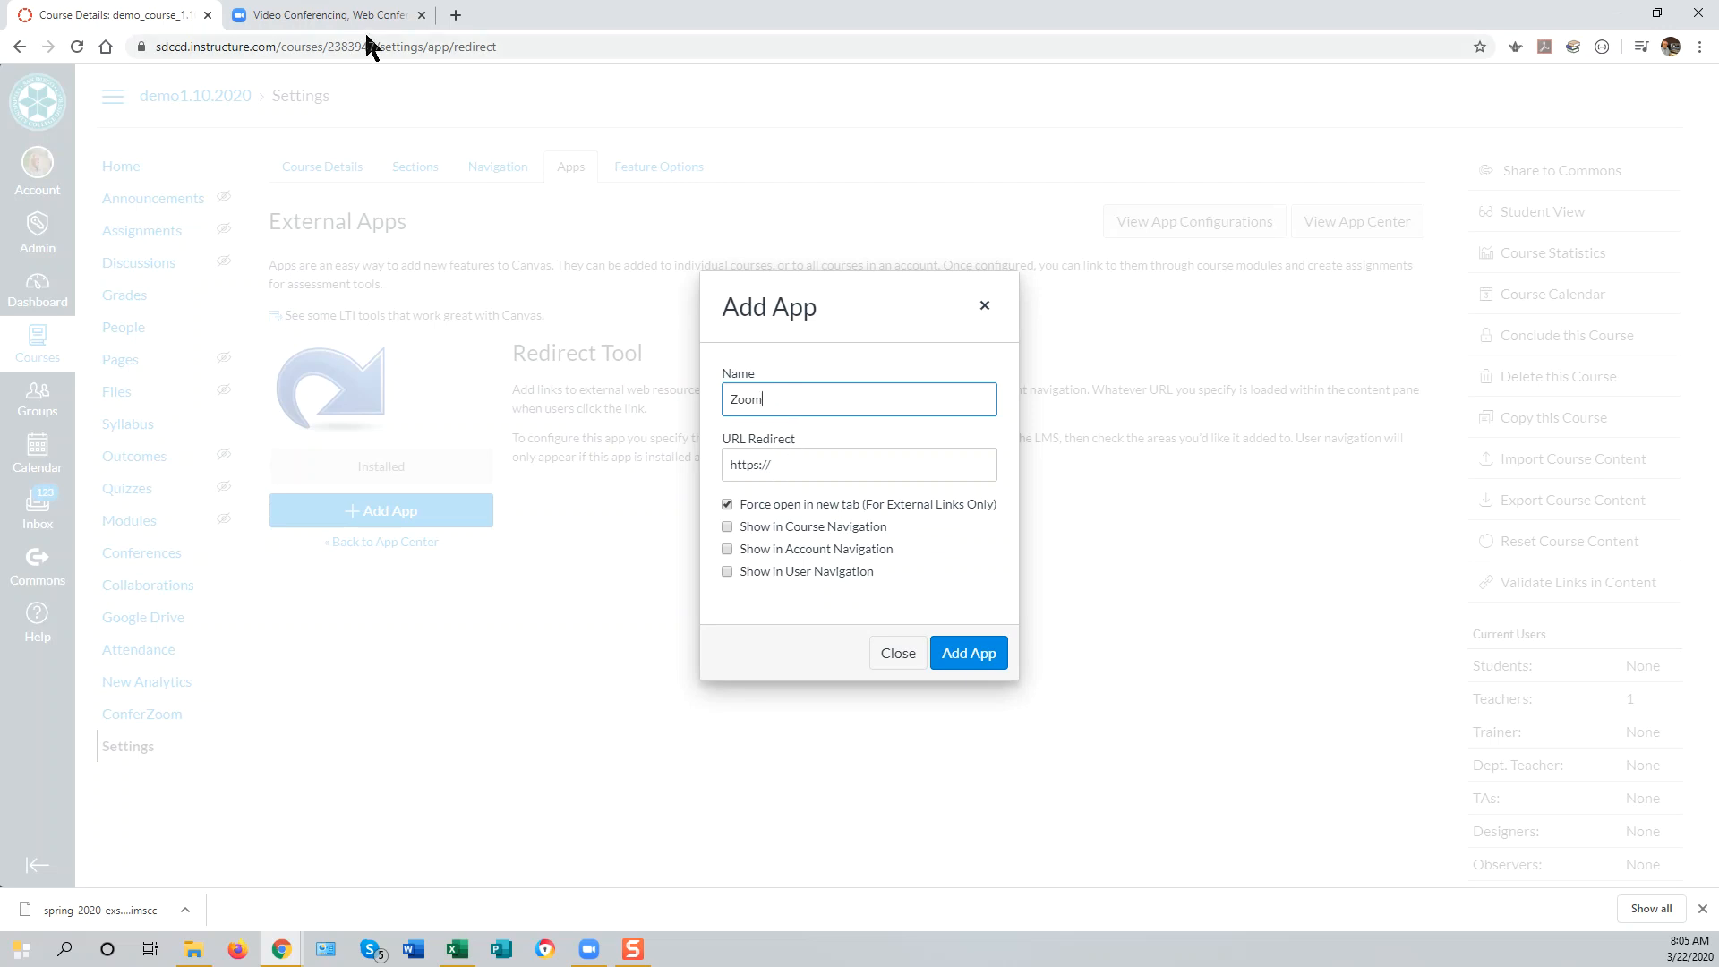
pyautogui.moveTo(323, 14)
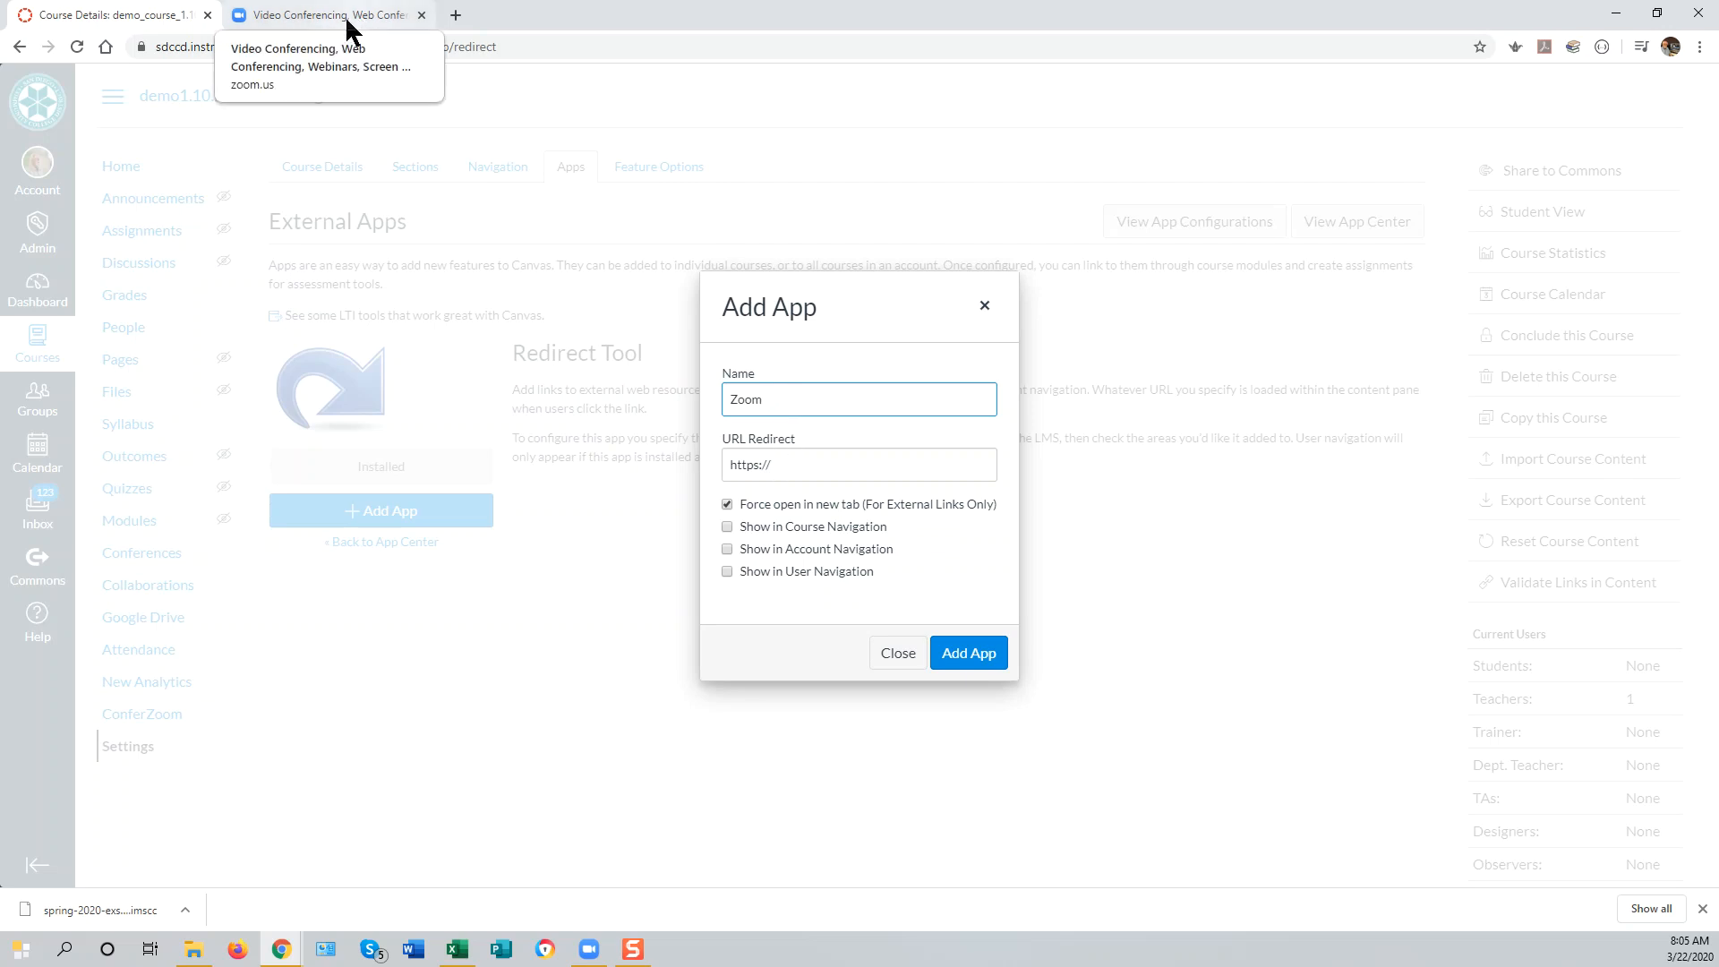
# - Sign in to the Zoom website and go to the Profile page with the personal meeting link
pyautogui.click(323, 14)
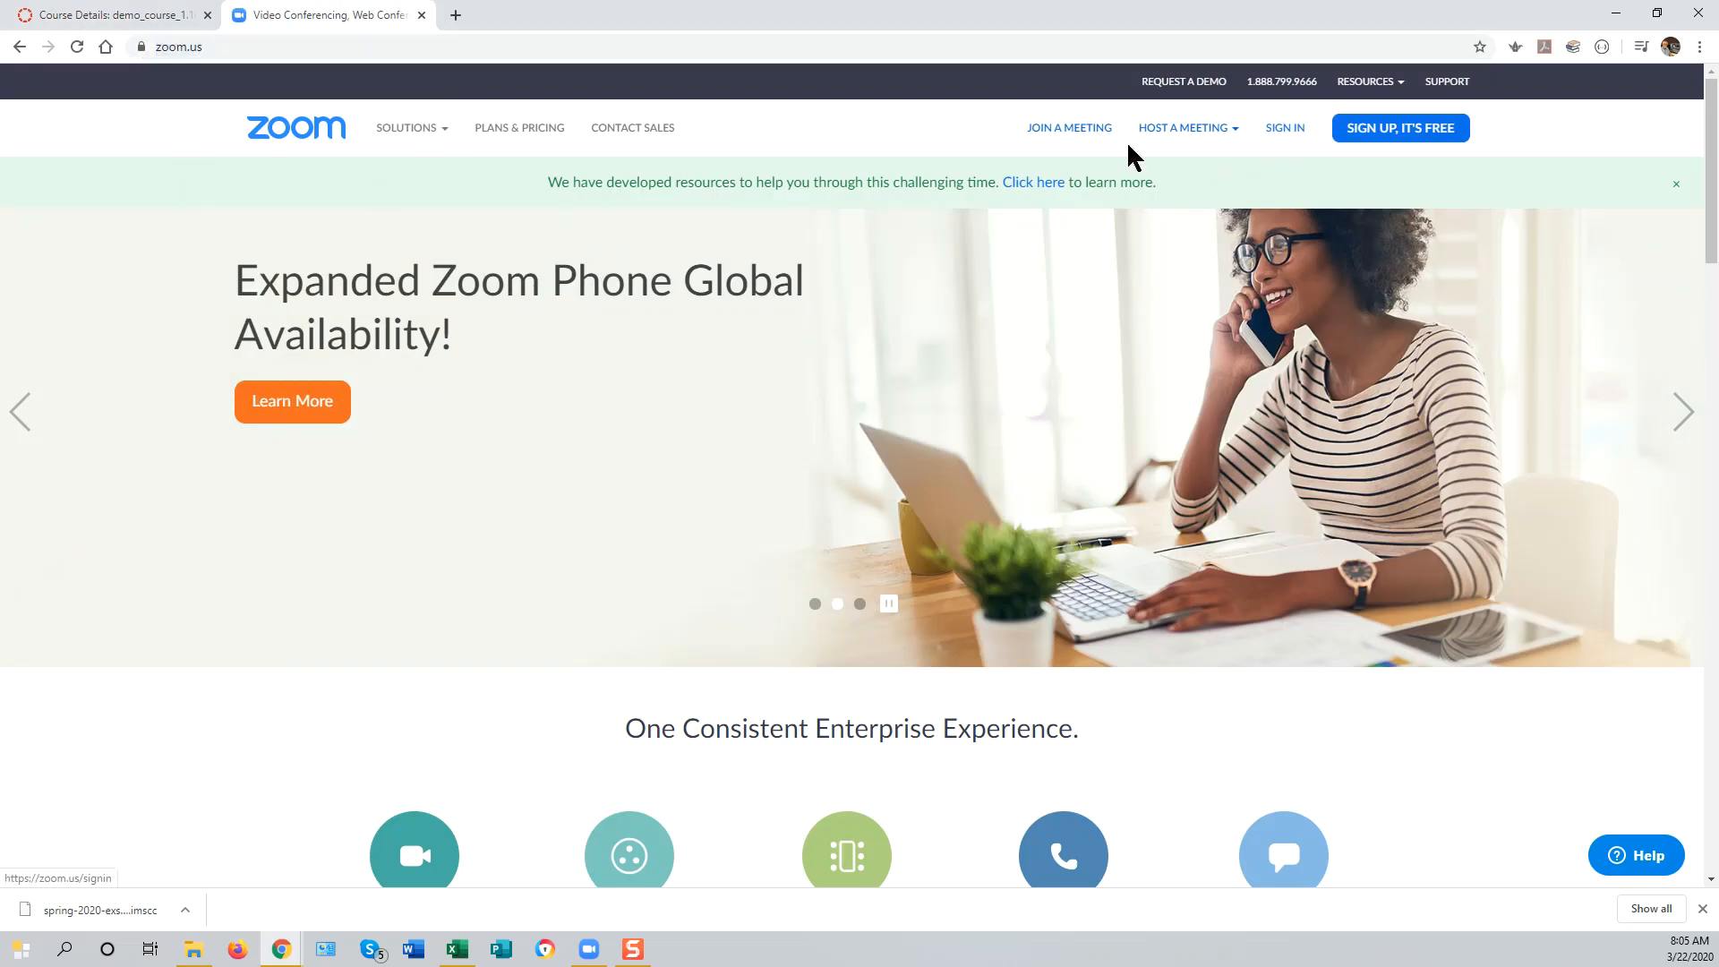
pyautogui.click(1284, 127)
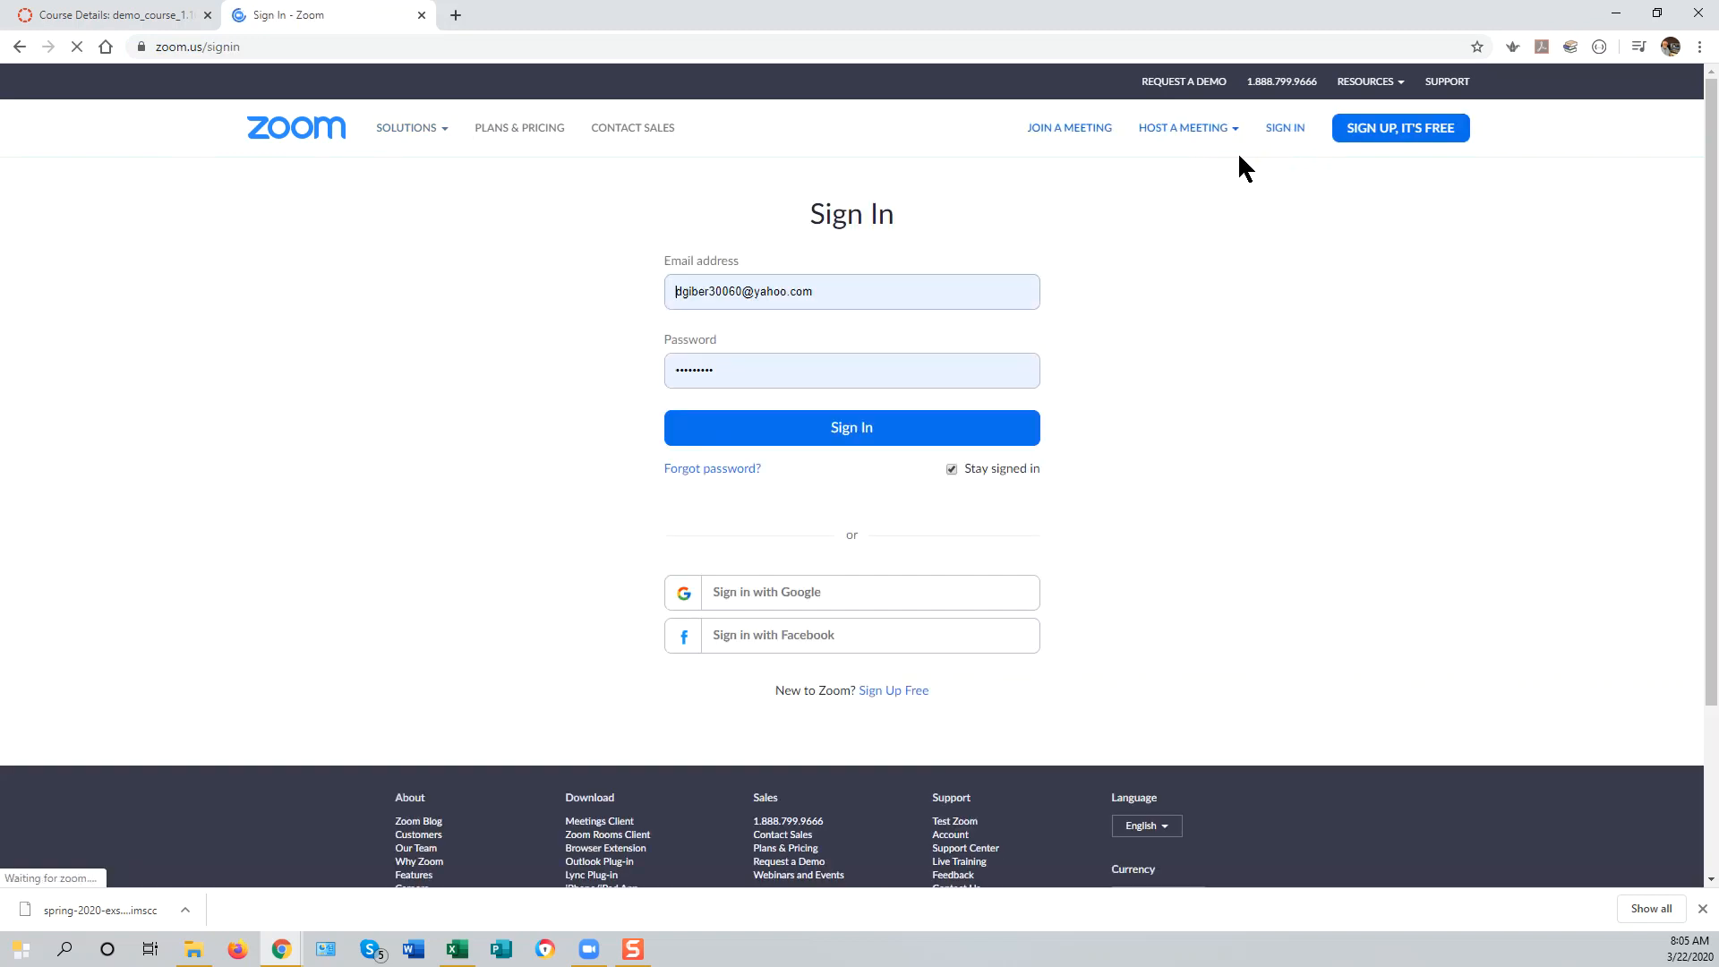
pyautogui.click(851, 428)
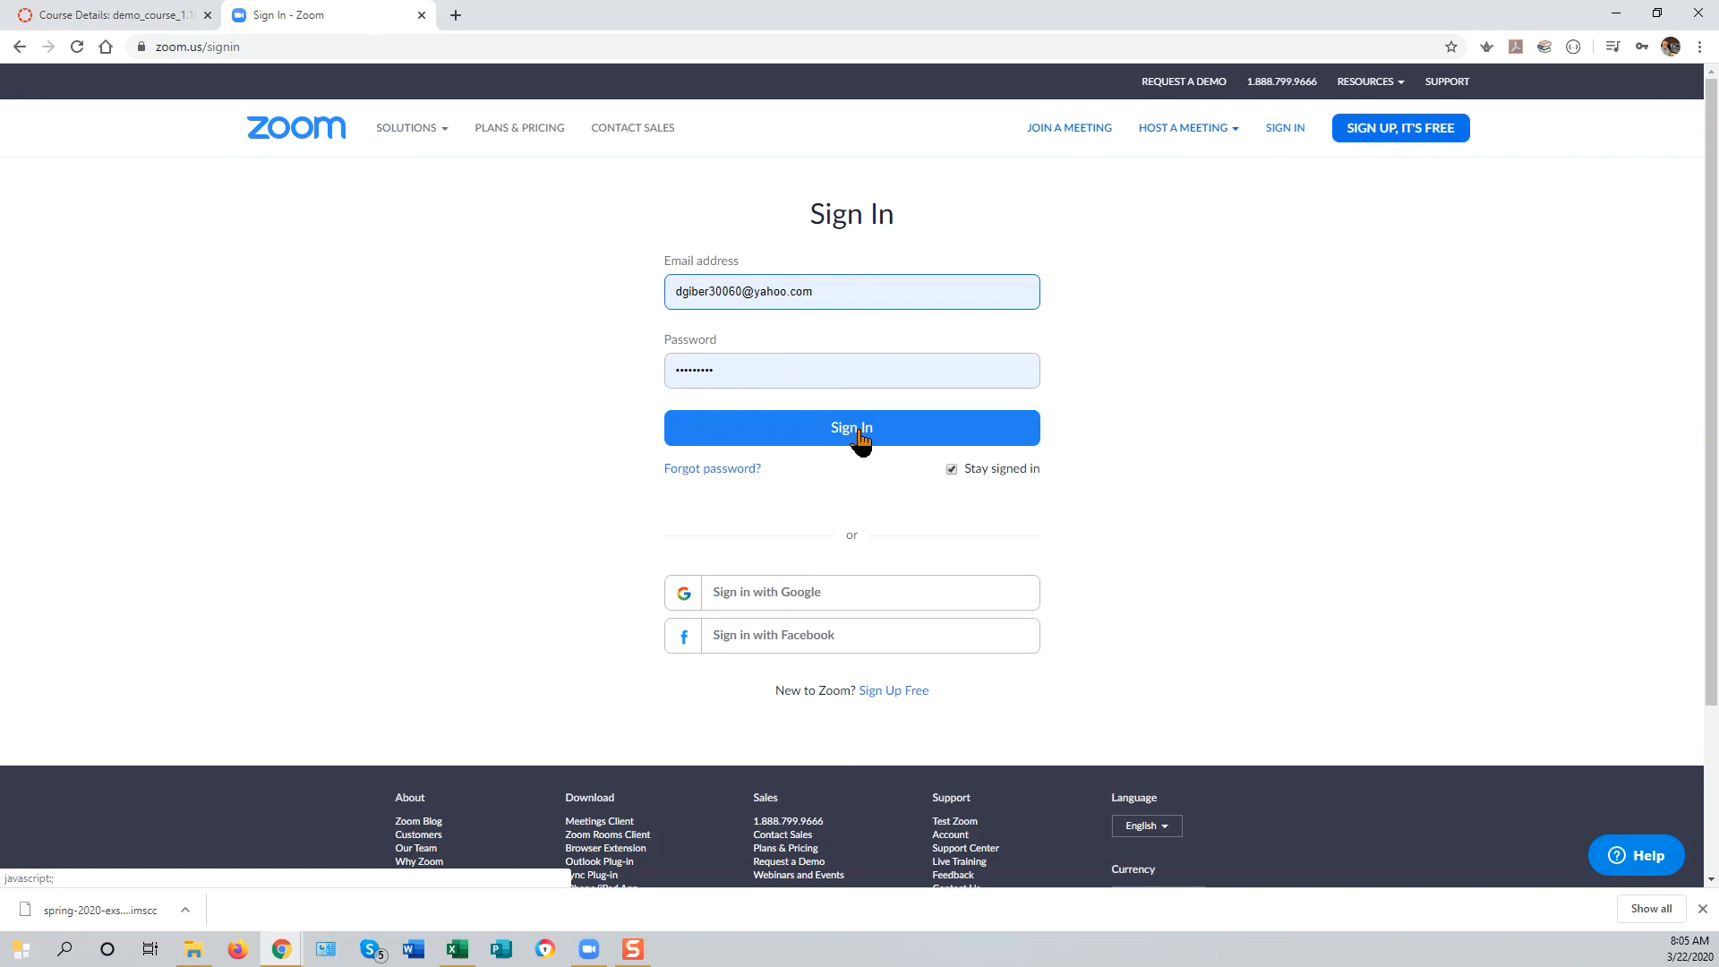
pyautogui.click(852, 428)
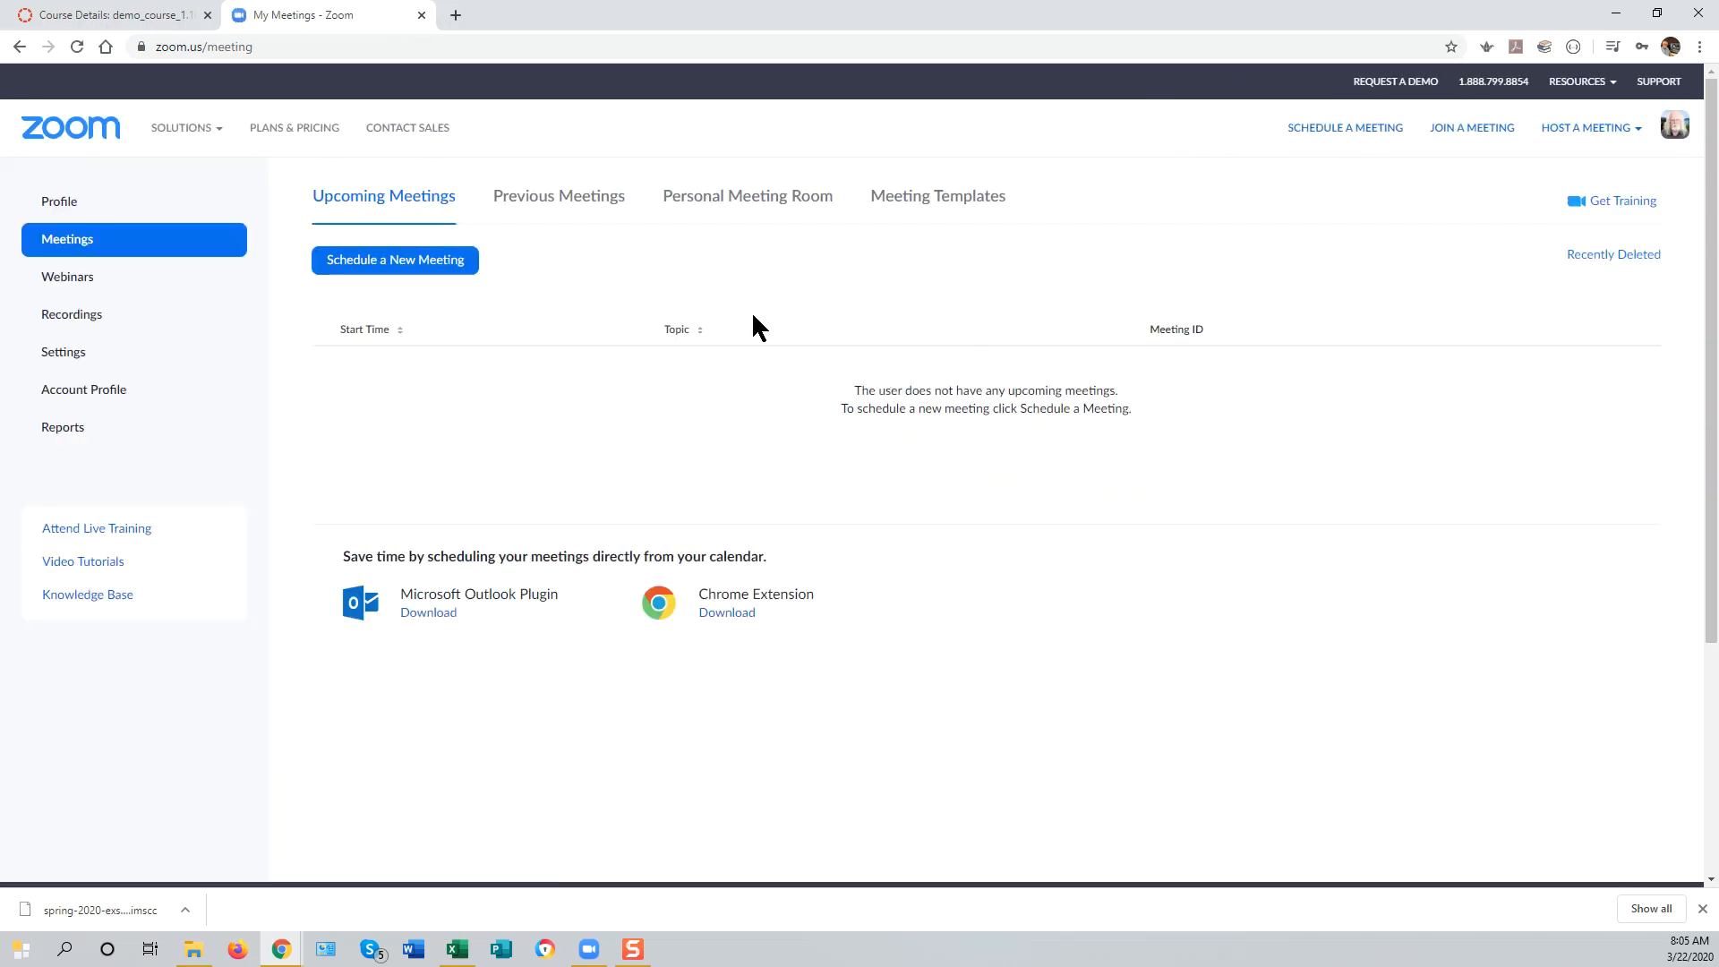
pyautogui.moveTo(59, 202)
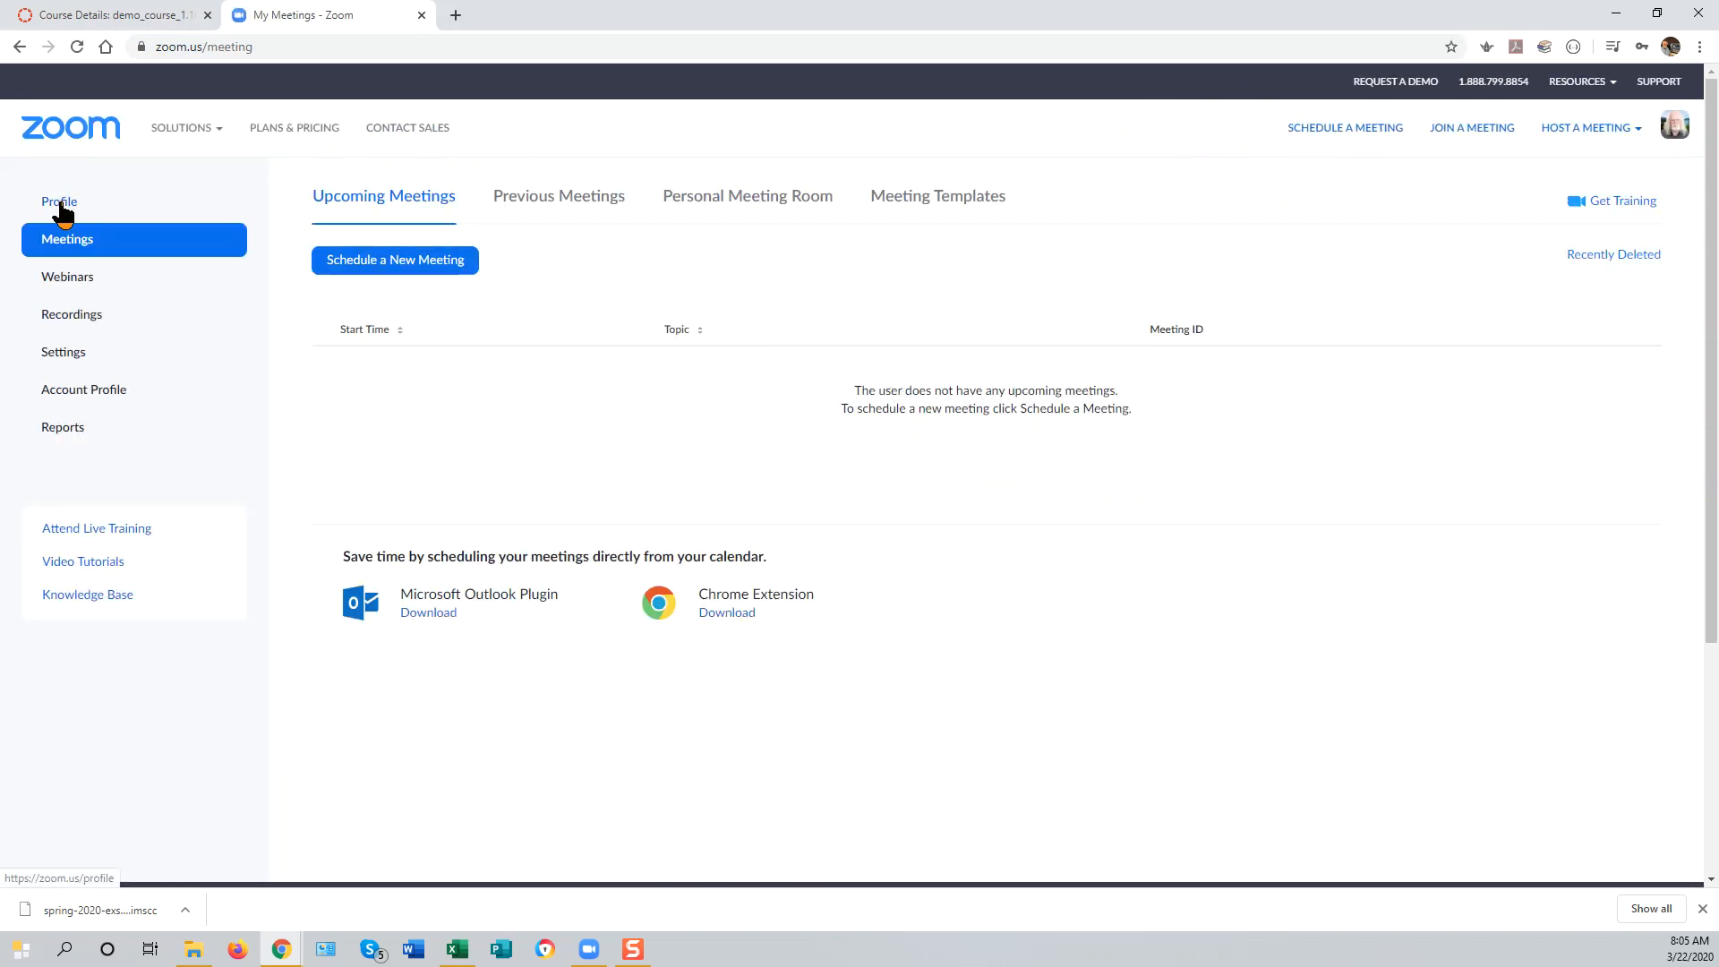
pyautogui.click(59, 201)
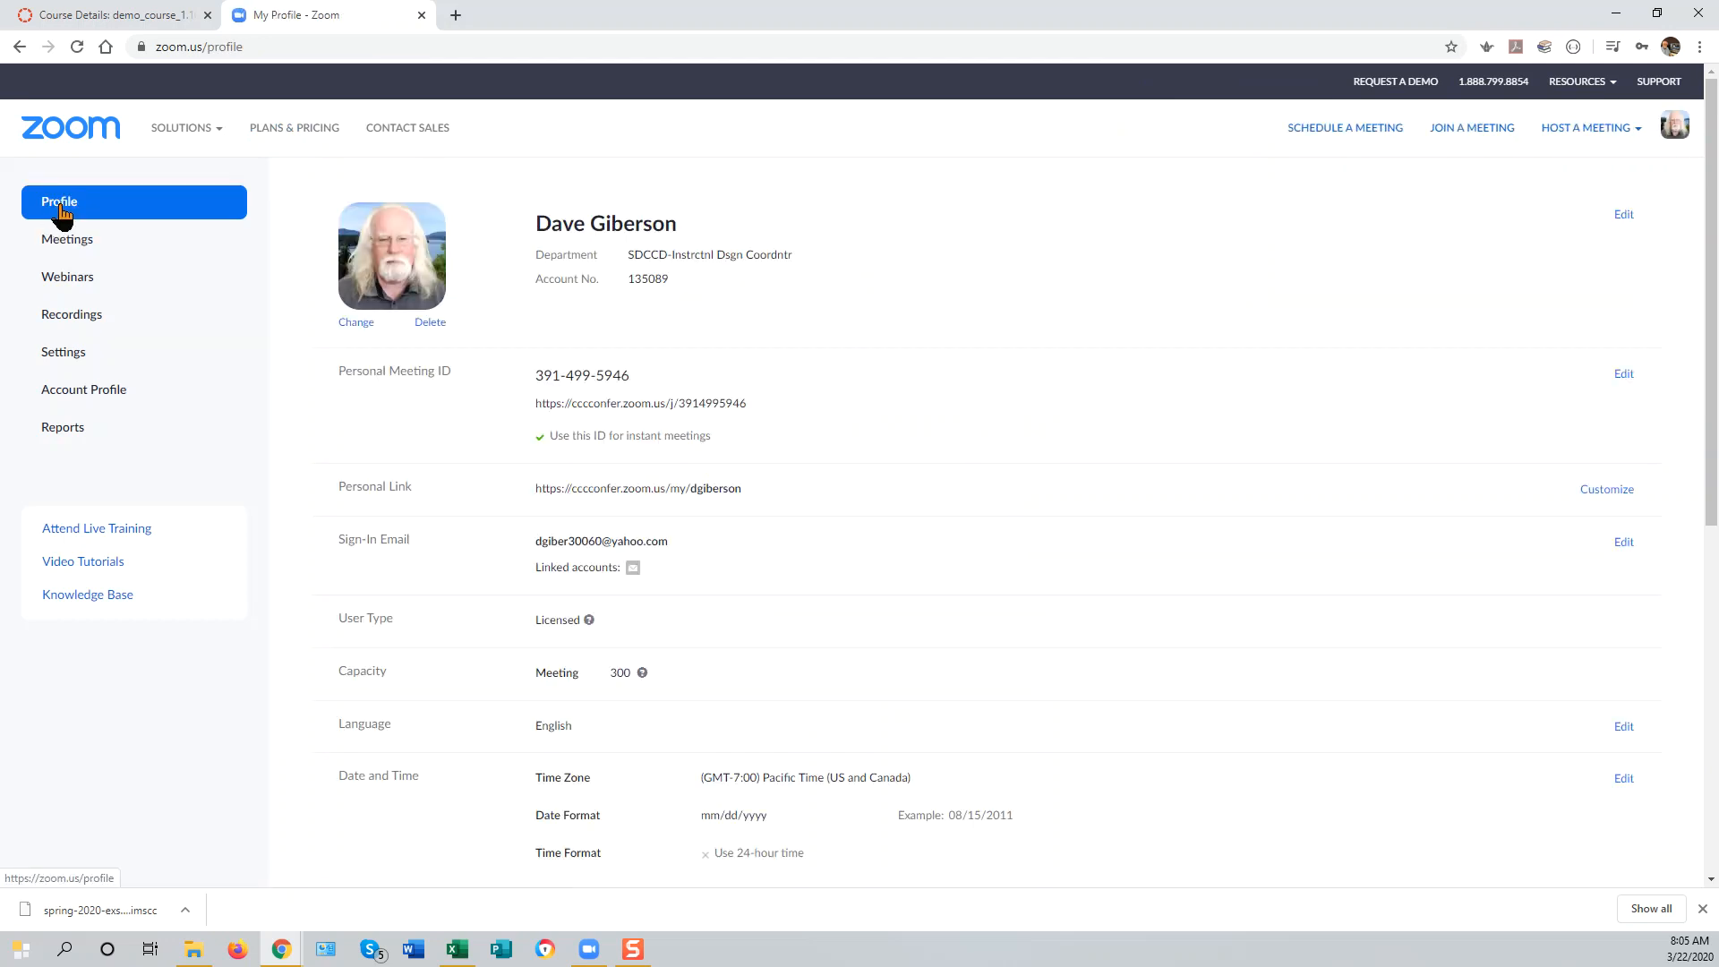
pyautogui.moveTo(658, 394)
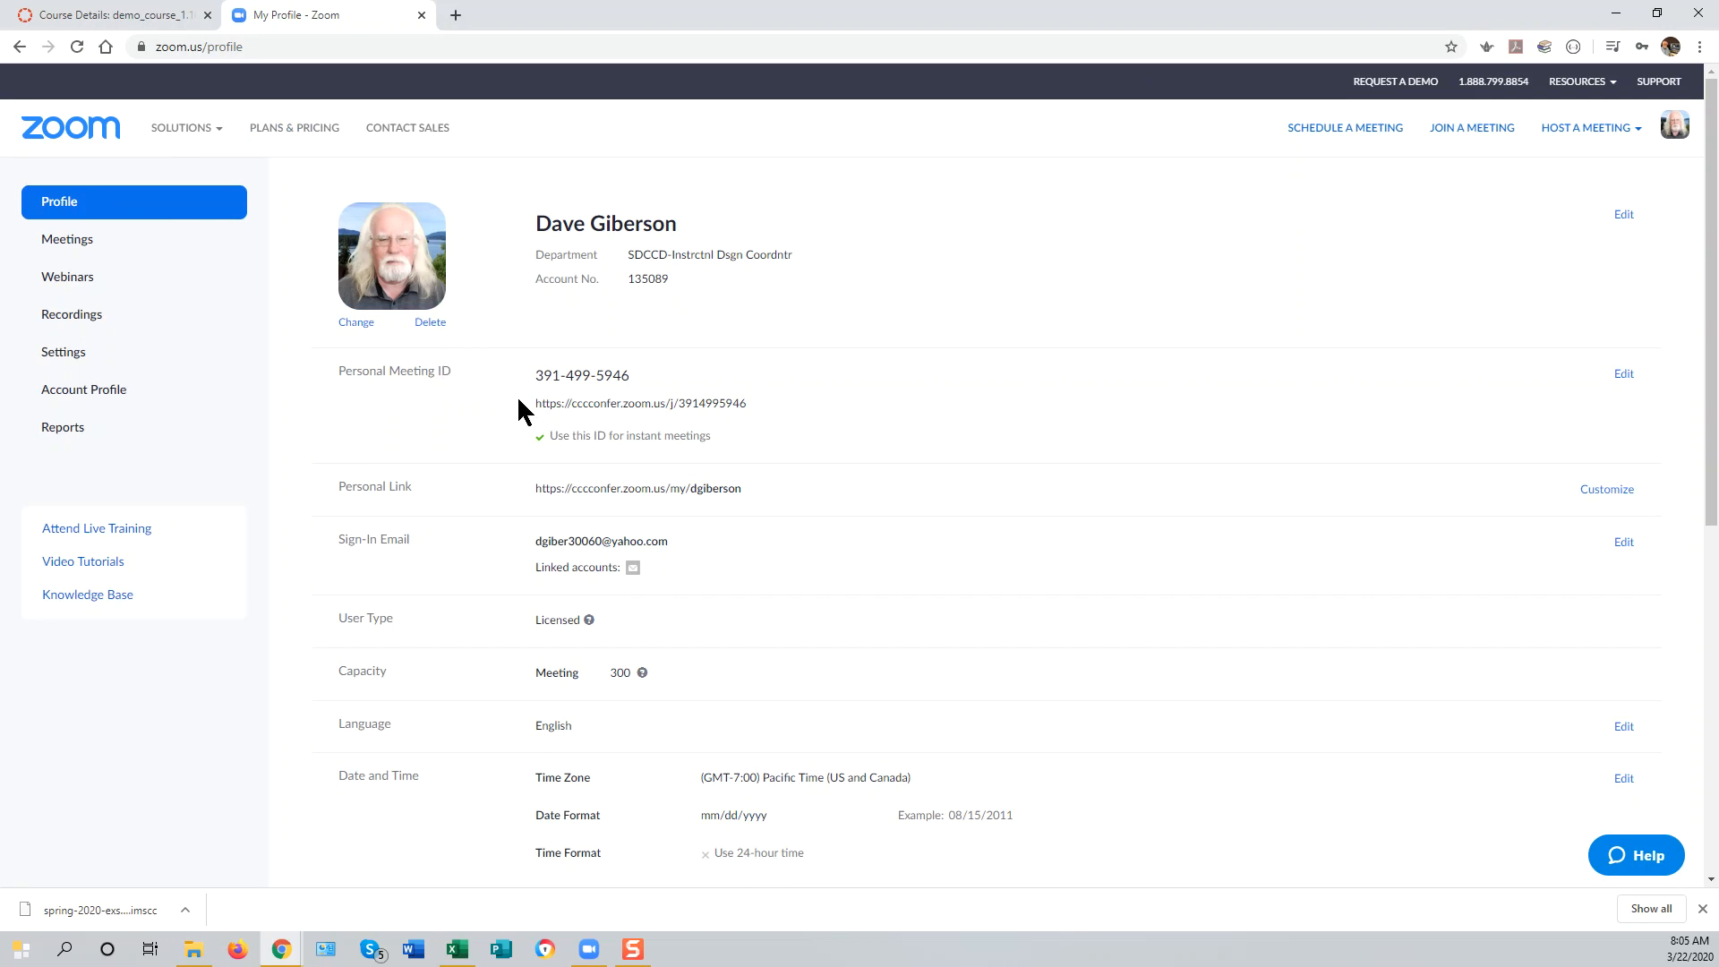
pyautogui.moveTo(768, 414)
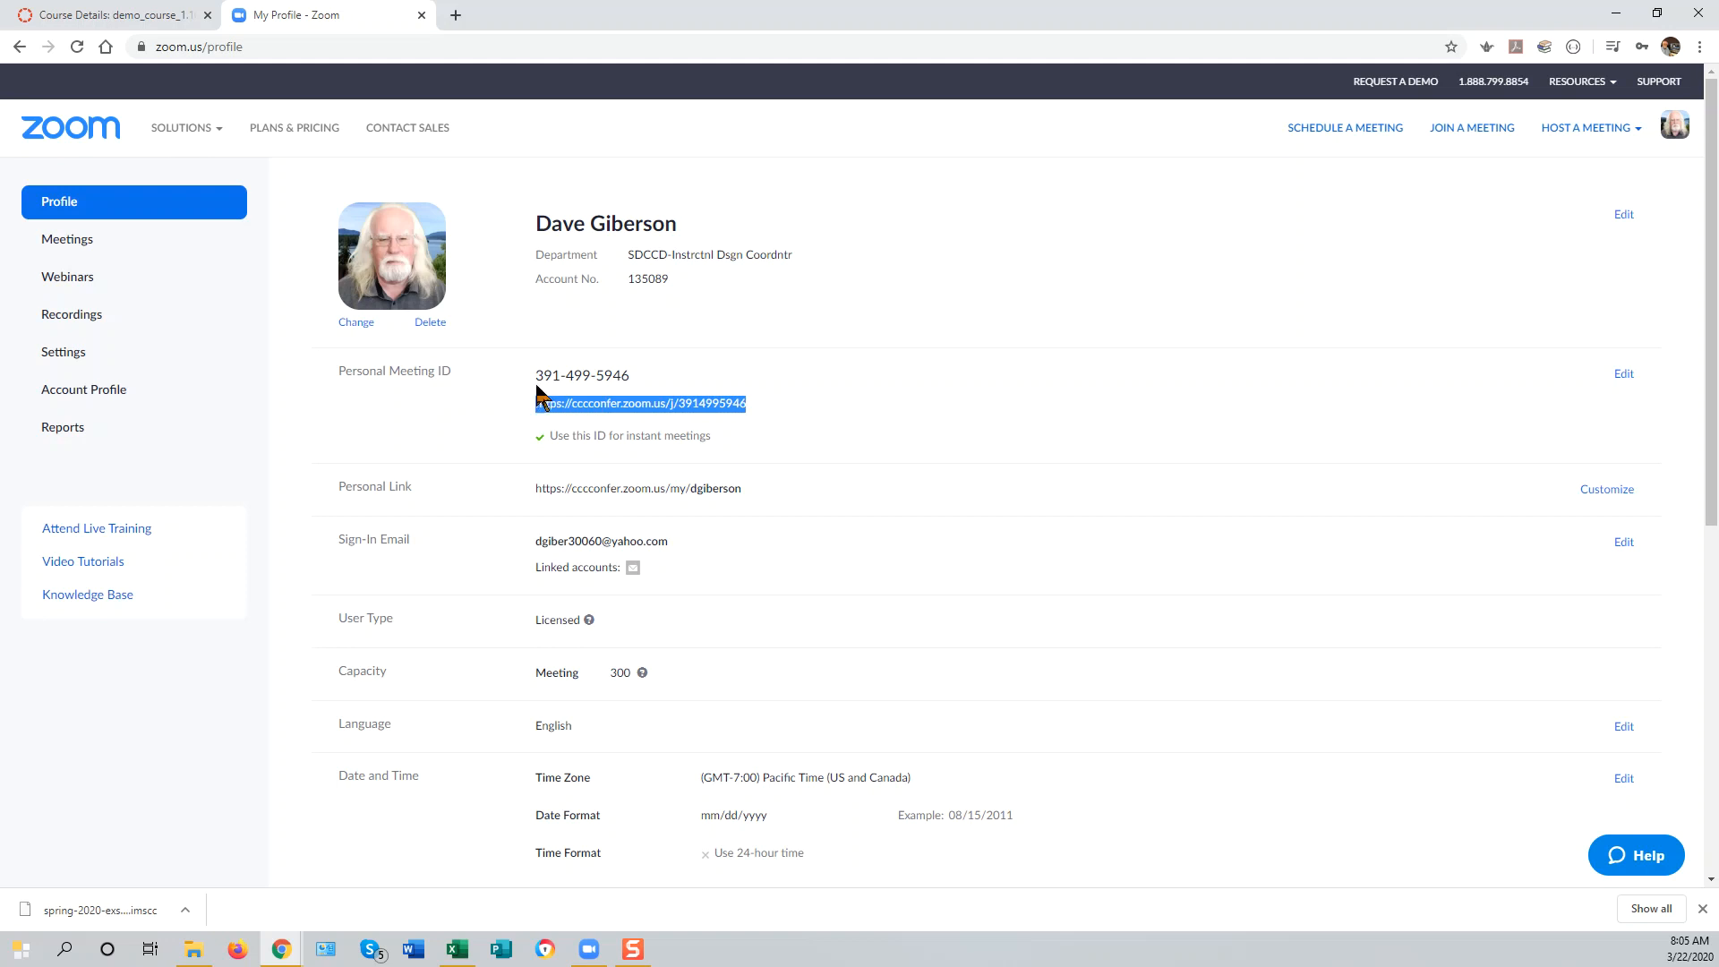
pyautogui.moveTo(778, 369)
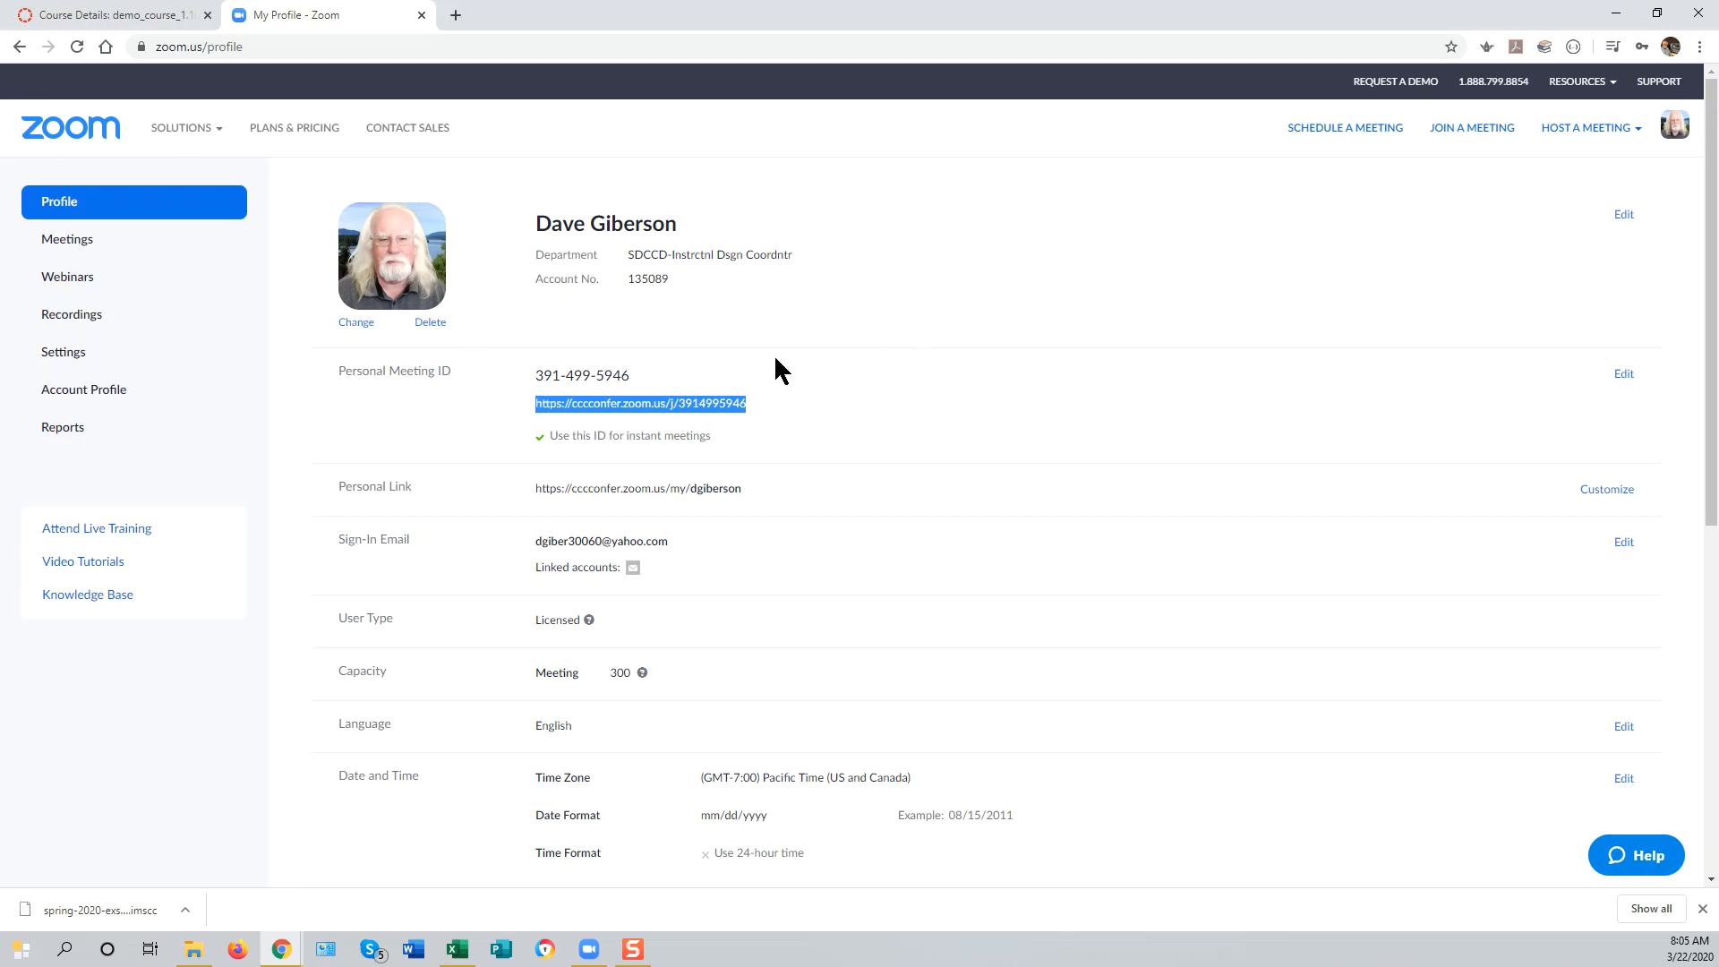
pyautogui.rightClick(639, 404)
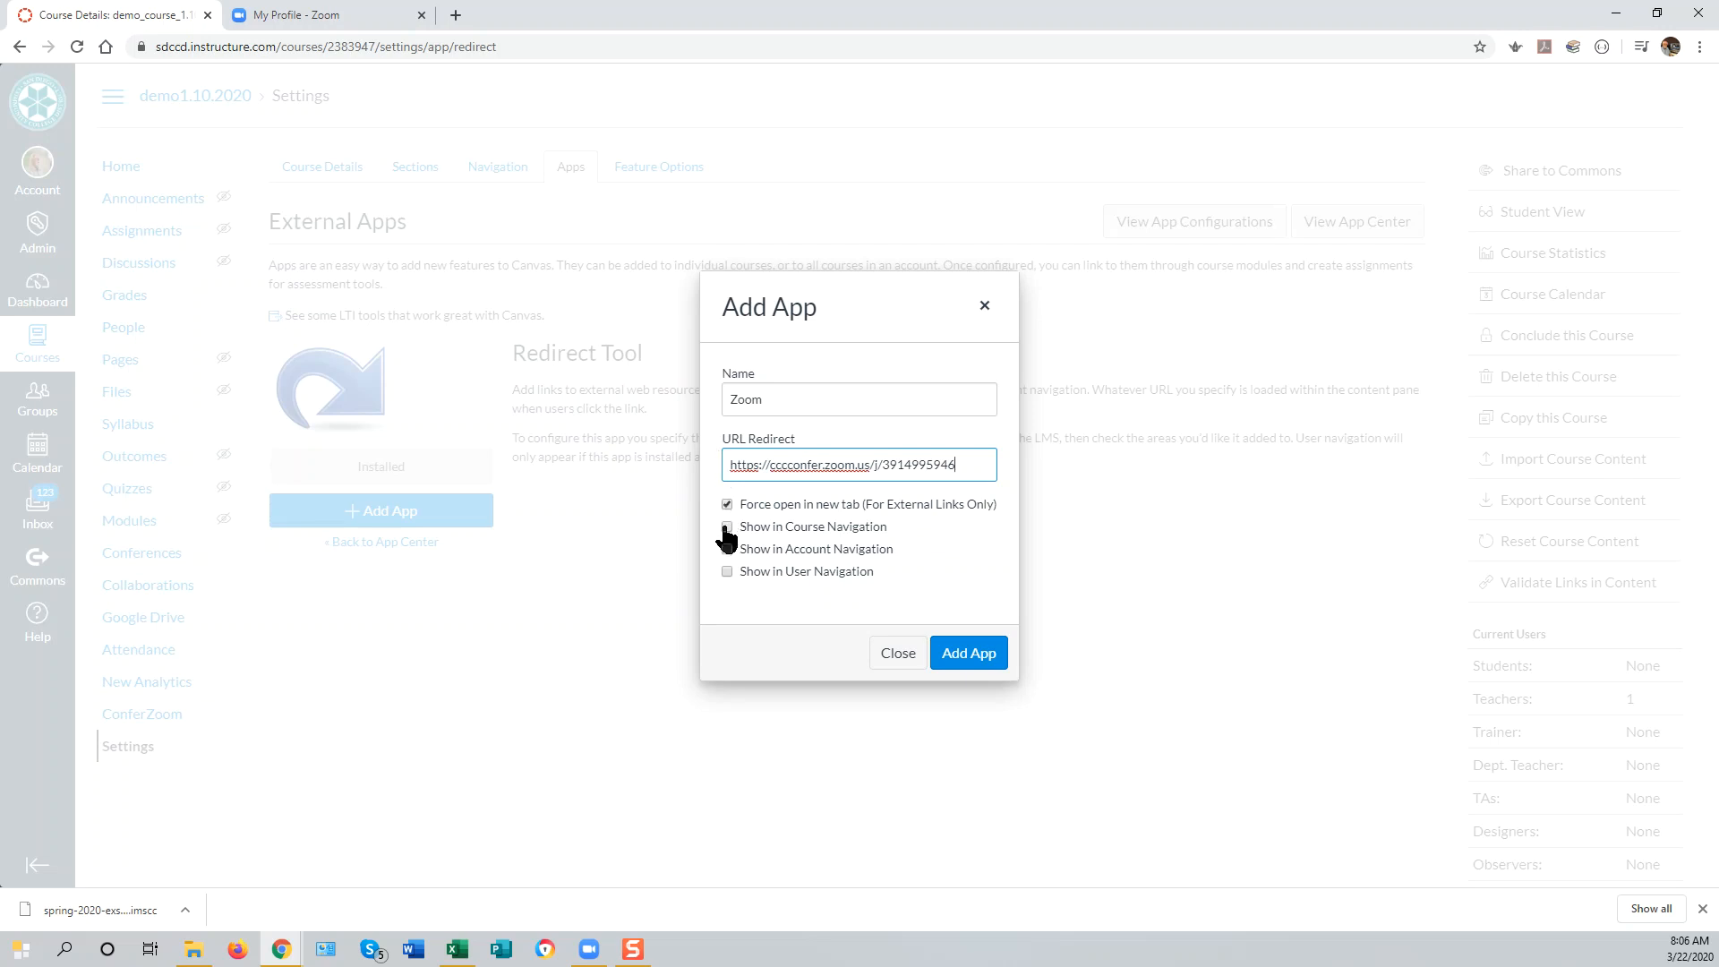
# - Enable Show in Course and Account Navigation and add the Zoom app
pyautogui.click(859, 464)
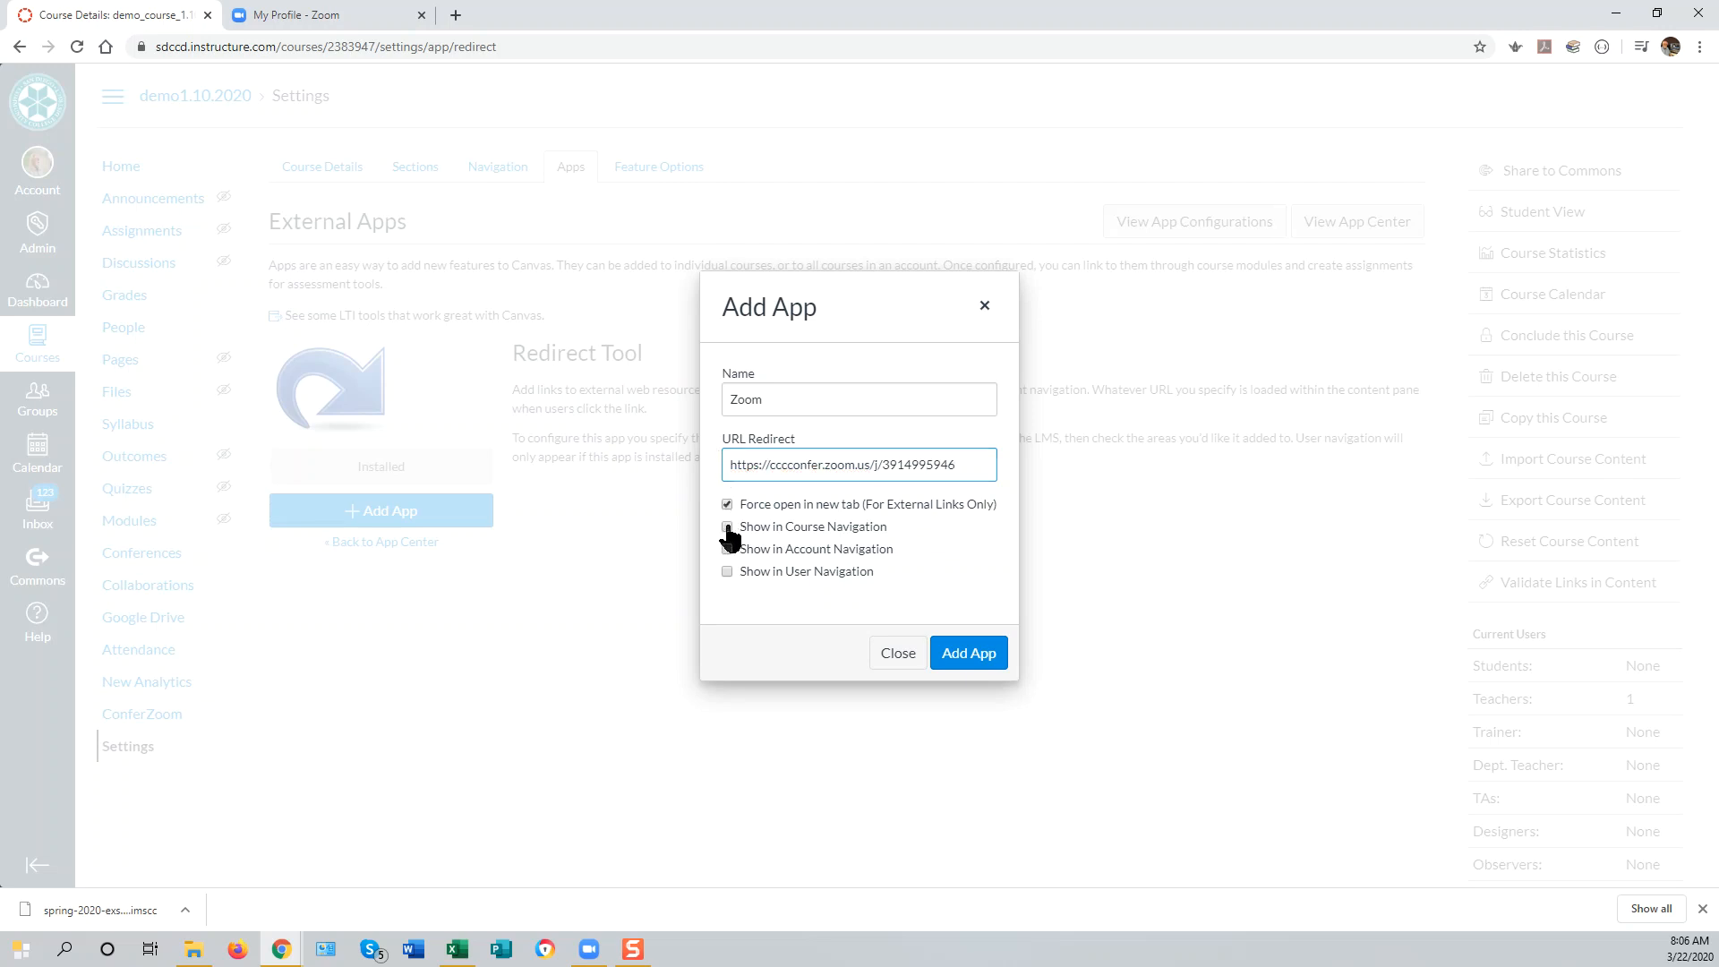
pyautogui.click(727, 527)
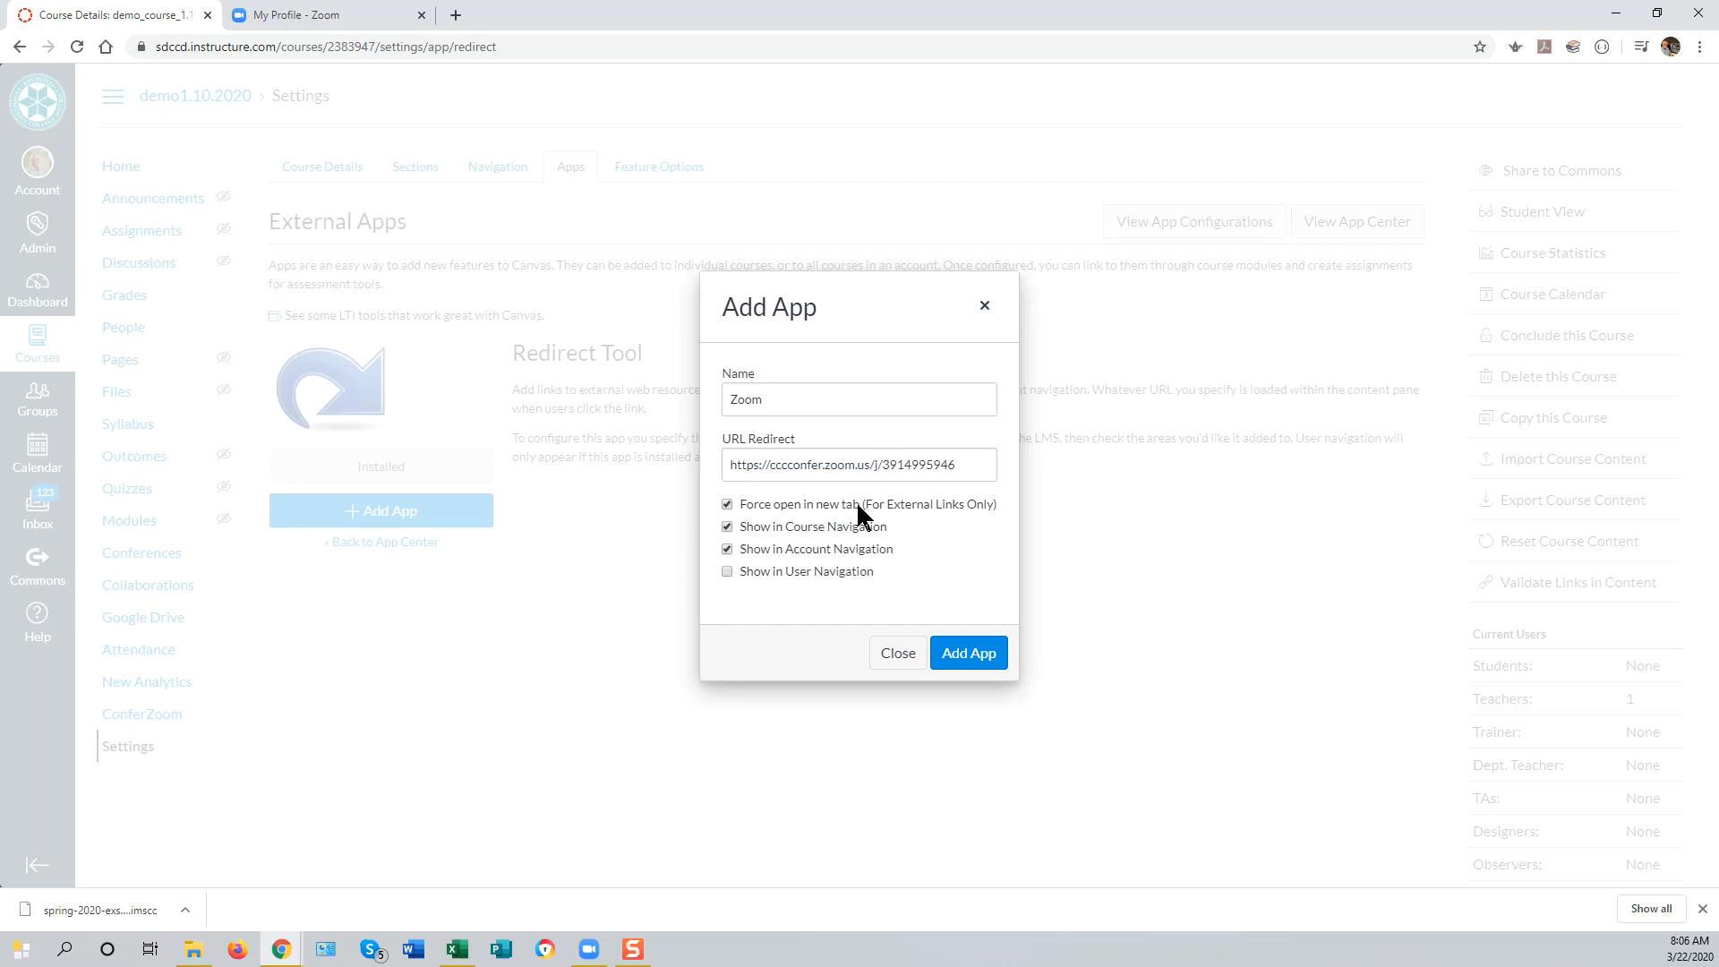
pyautogui.moveTo(983, 571)
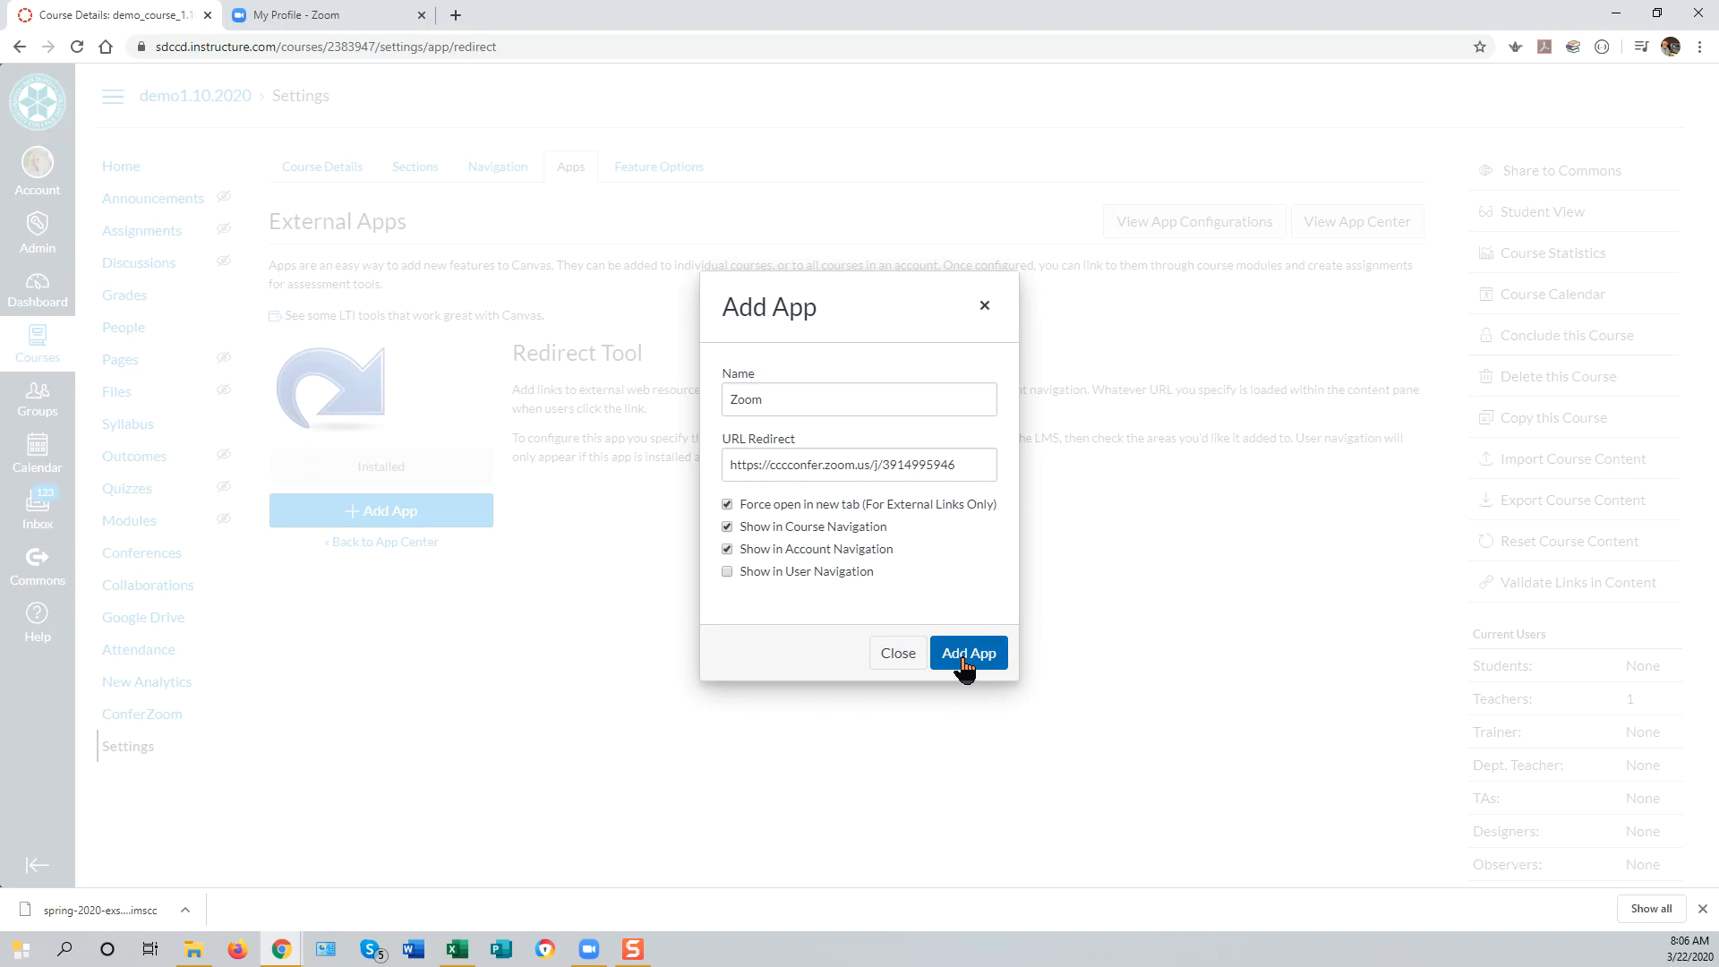
pyautogui.click(968, 652)
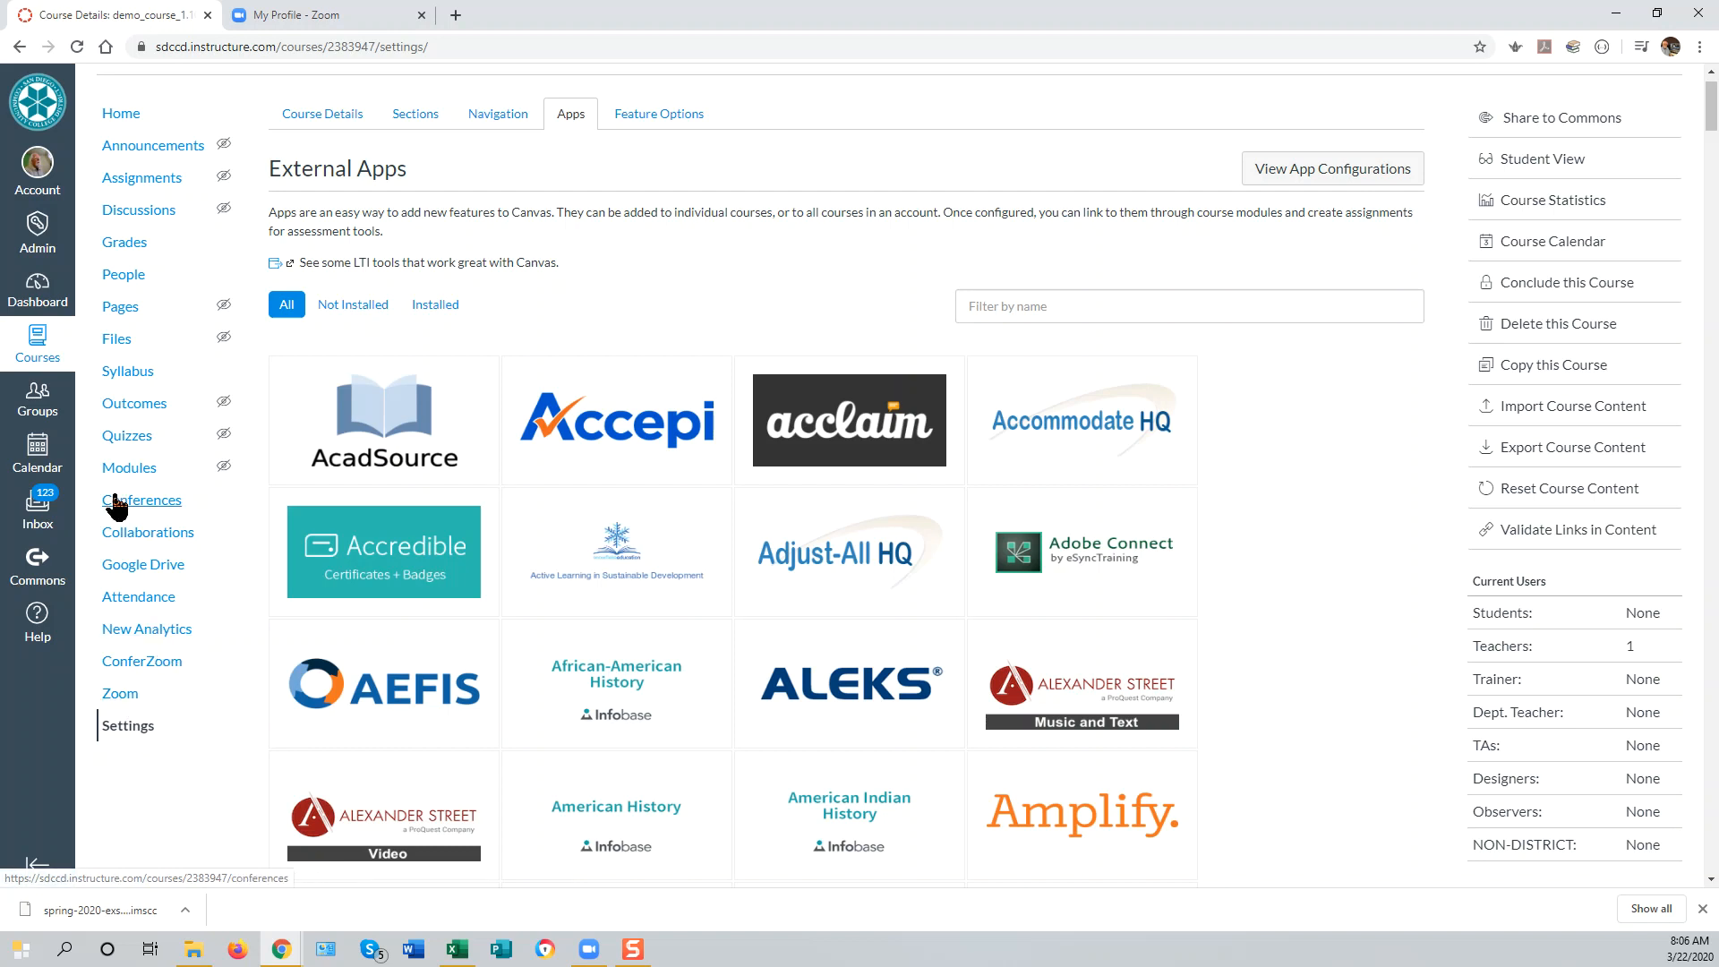
pyautogui.moveTo(119, 692)
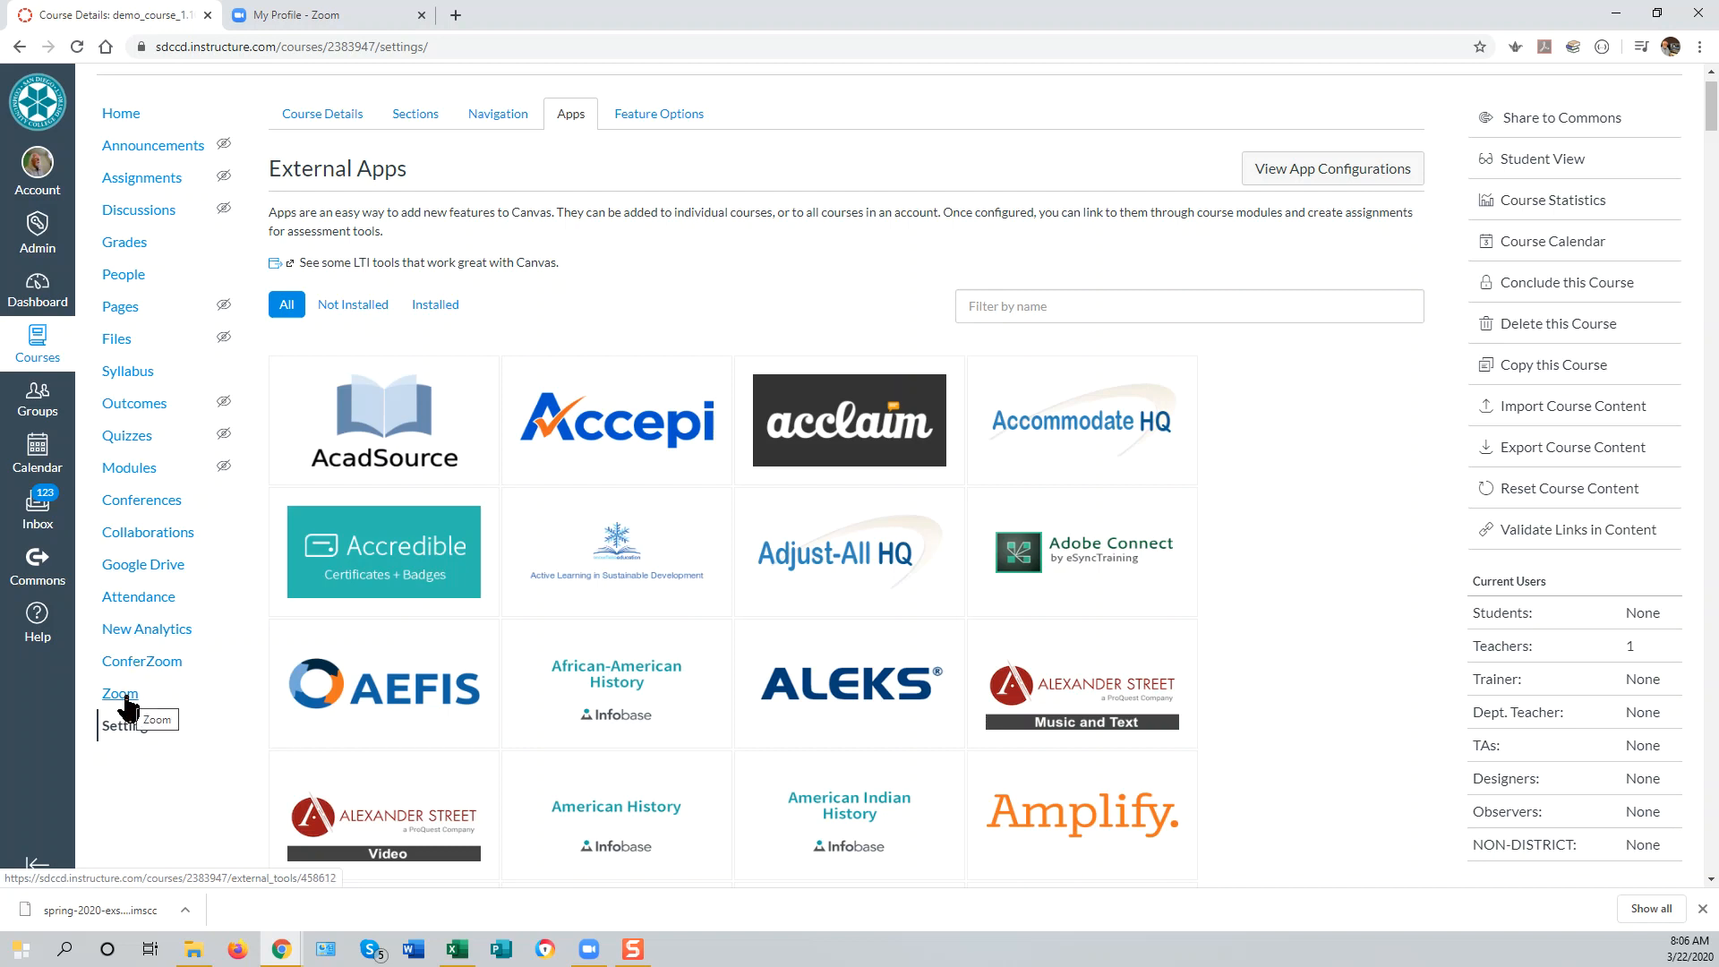
# - Follow the course's new Zoom link and launch the meeting room in a new tab
pyautogui.click(119, 693)
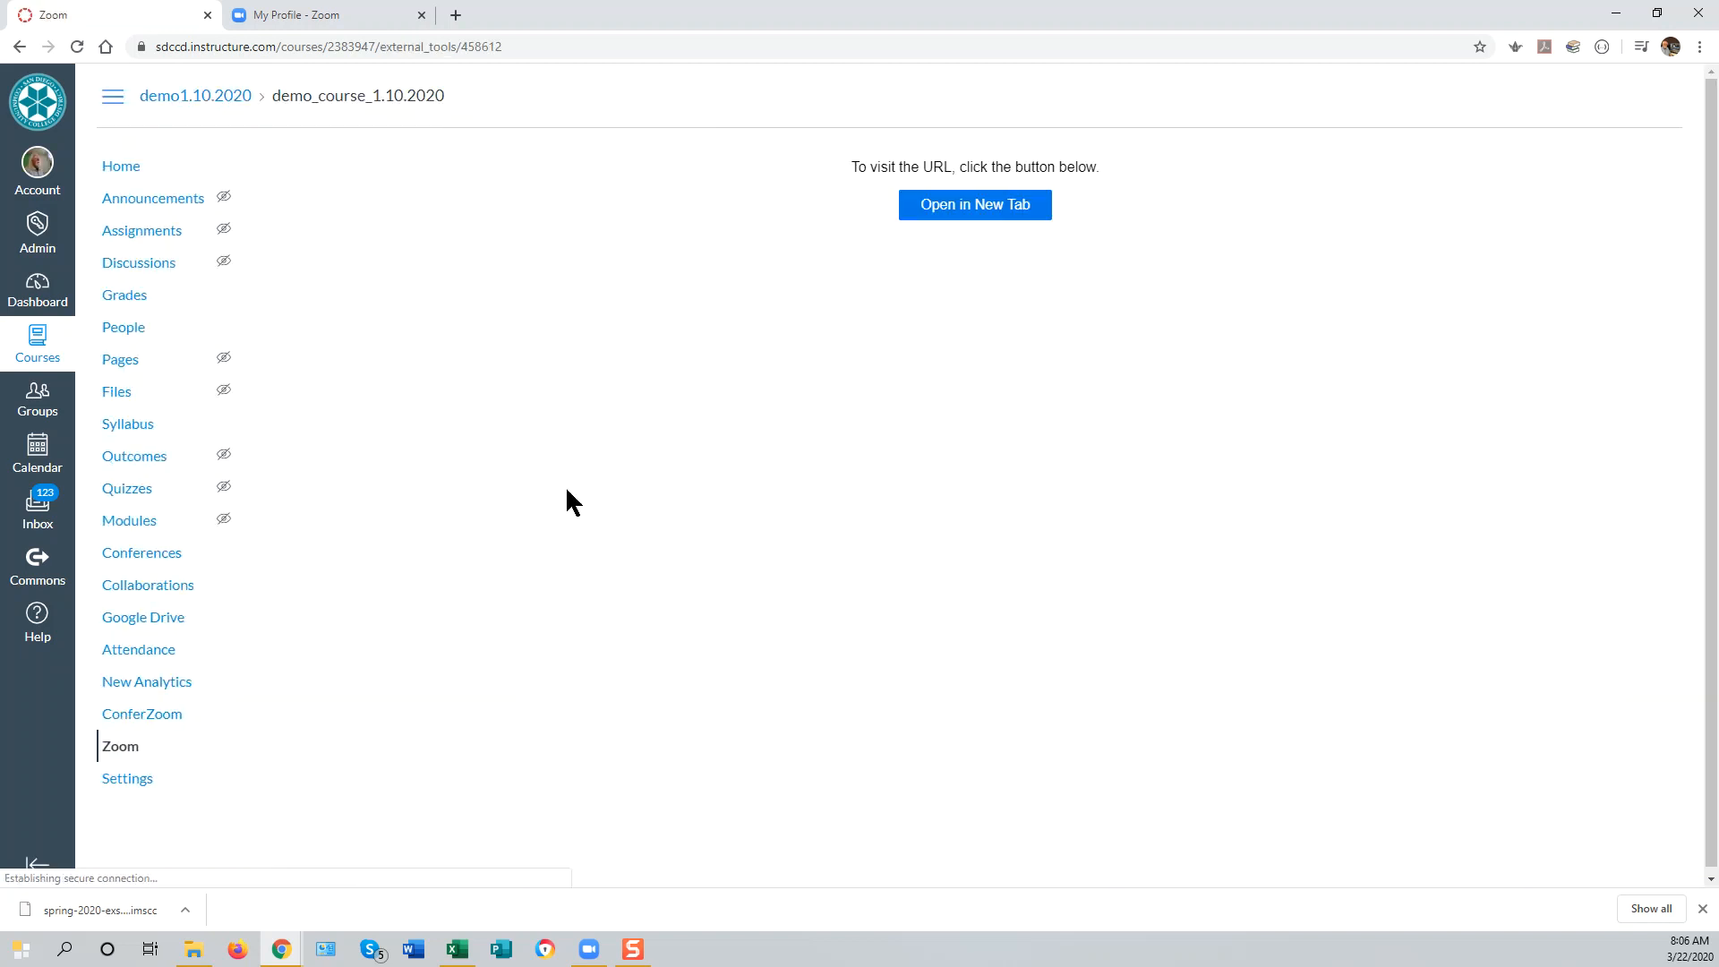
pyautogui.click(973, 204)
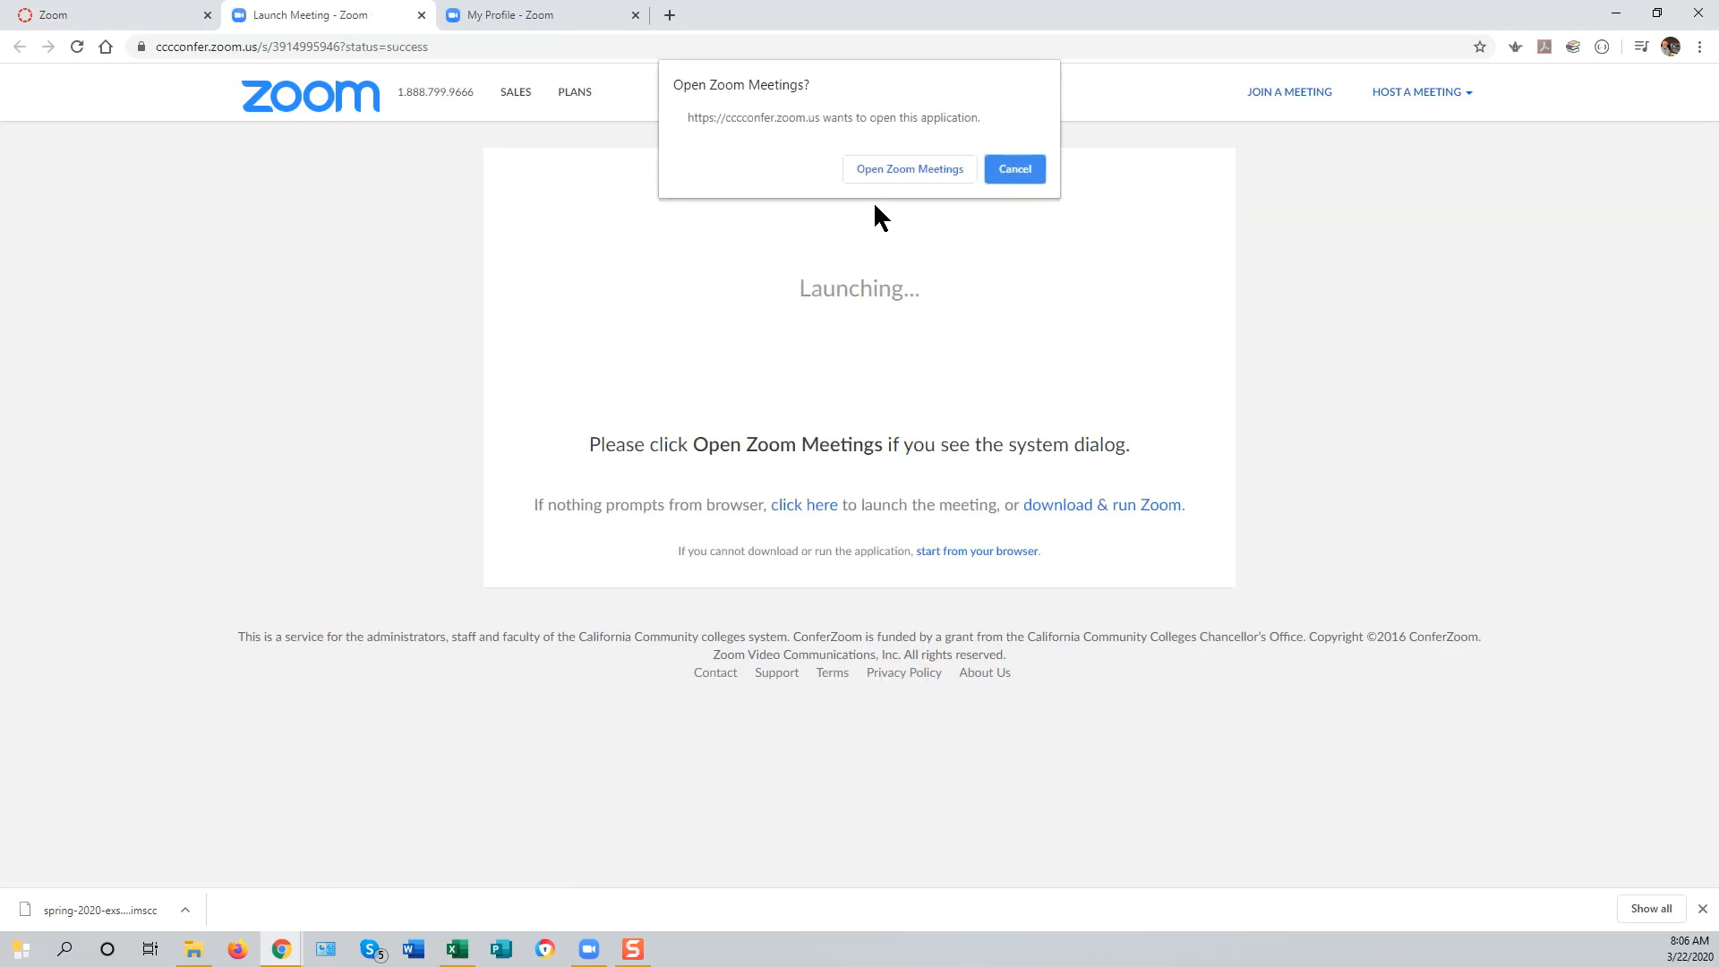
pyautogui.moveTo(883, 219)
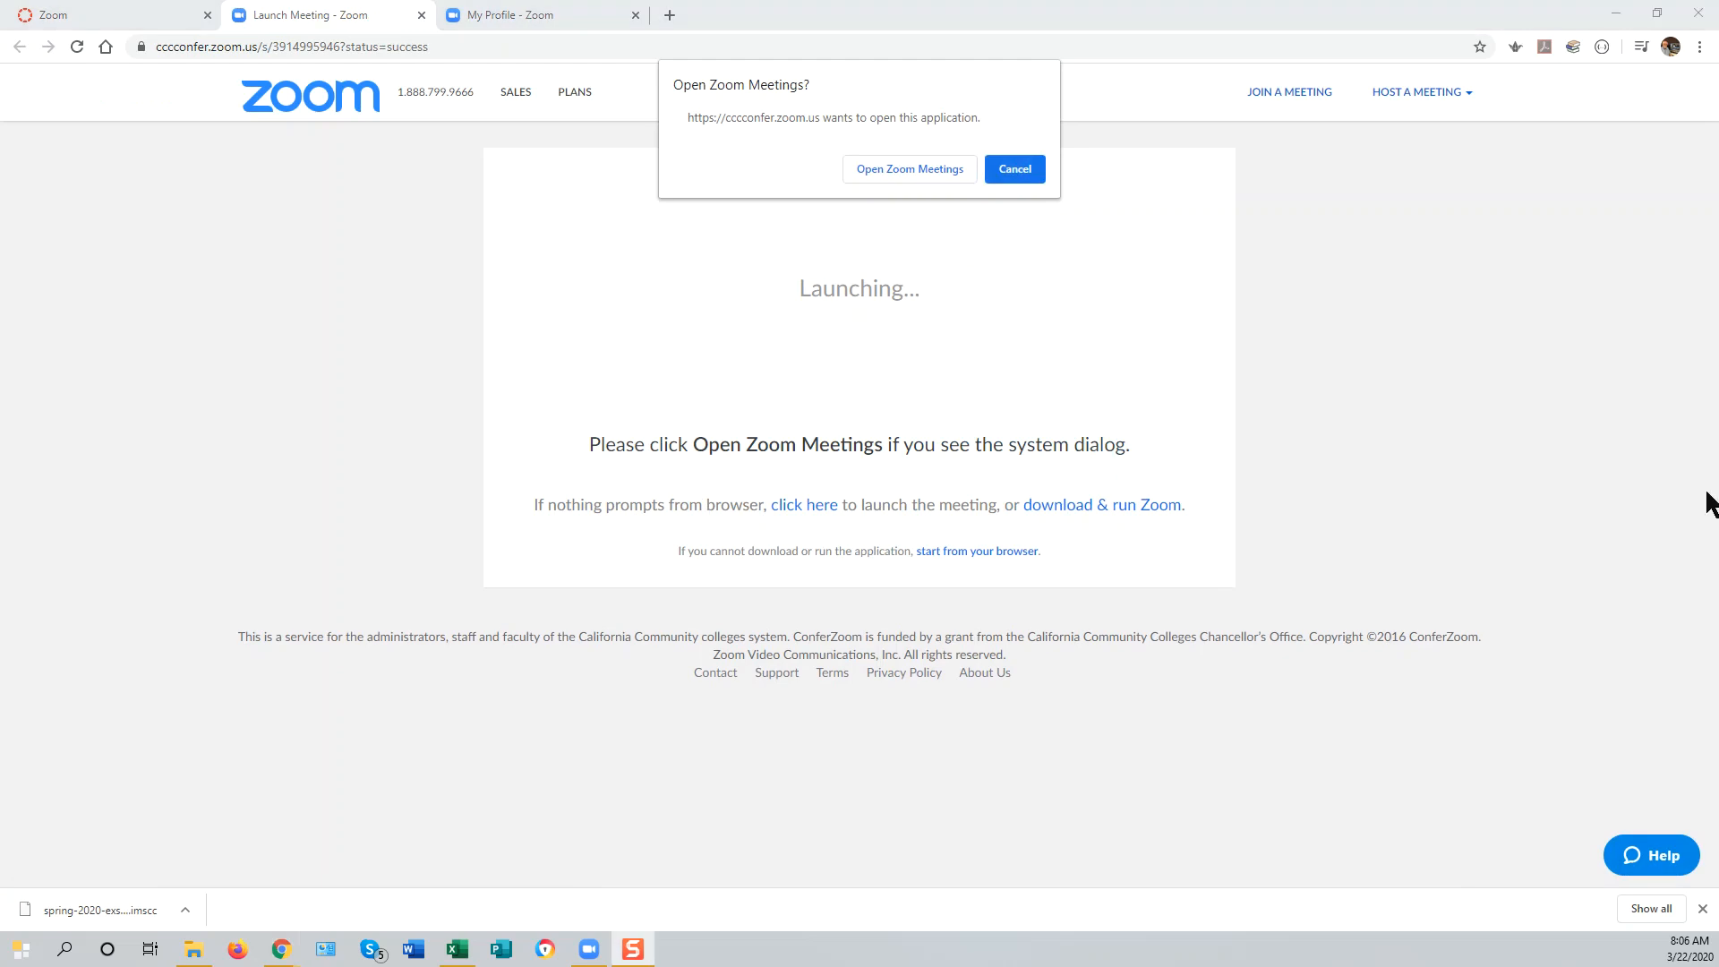
pyautogui.moveTo(1628, 483)
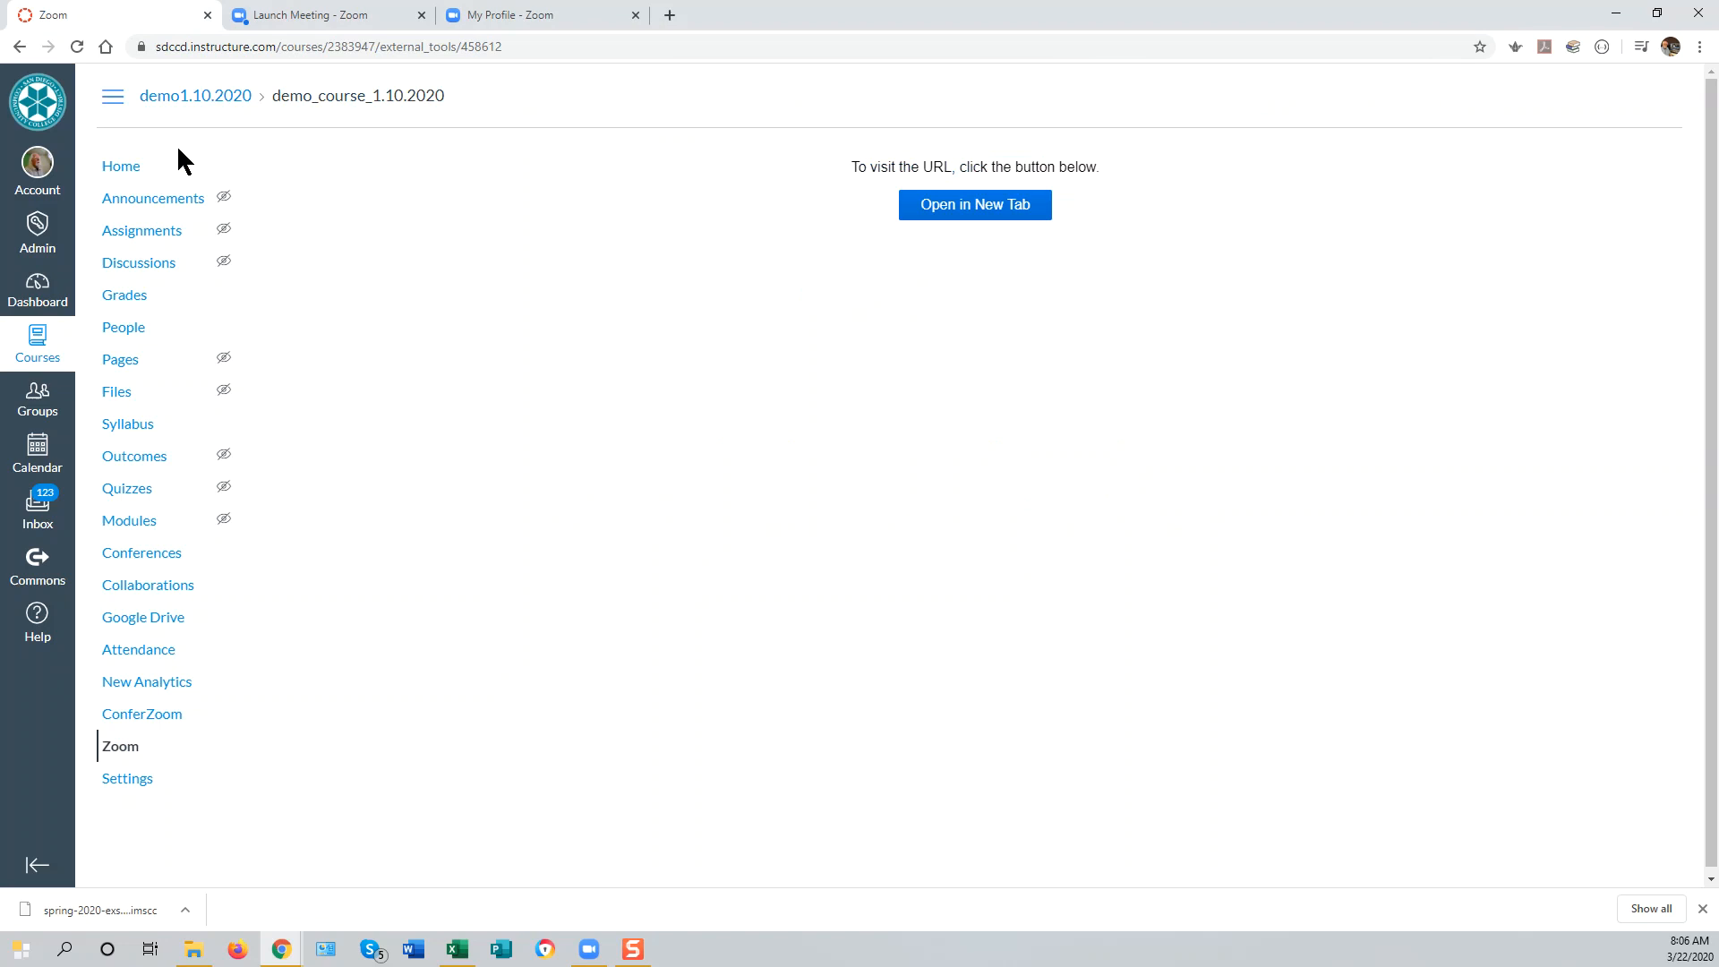
pyautogui.moveTo(240, 233)
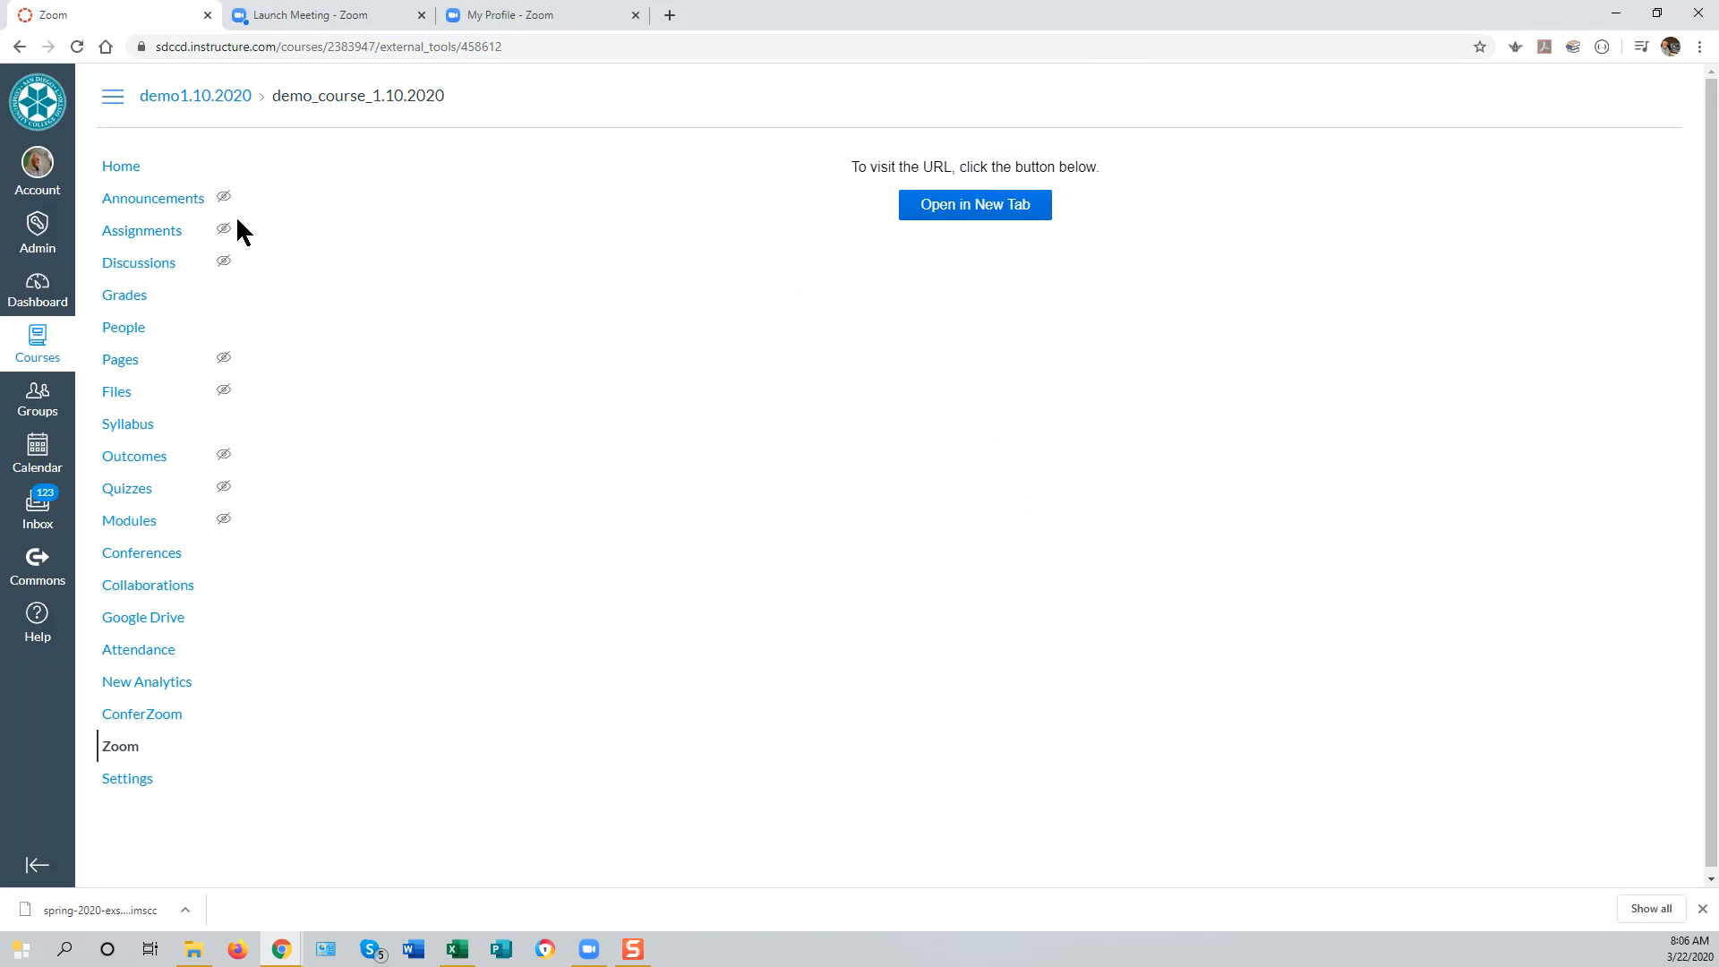
pyautogui.moveTo(255, 229)
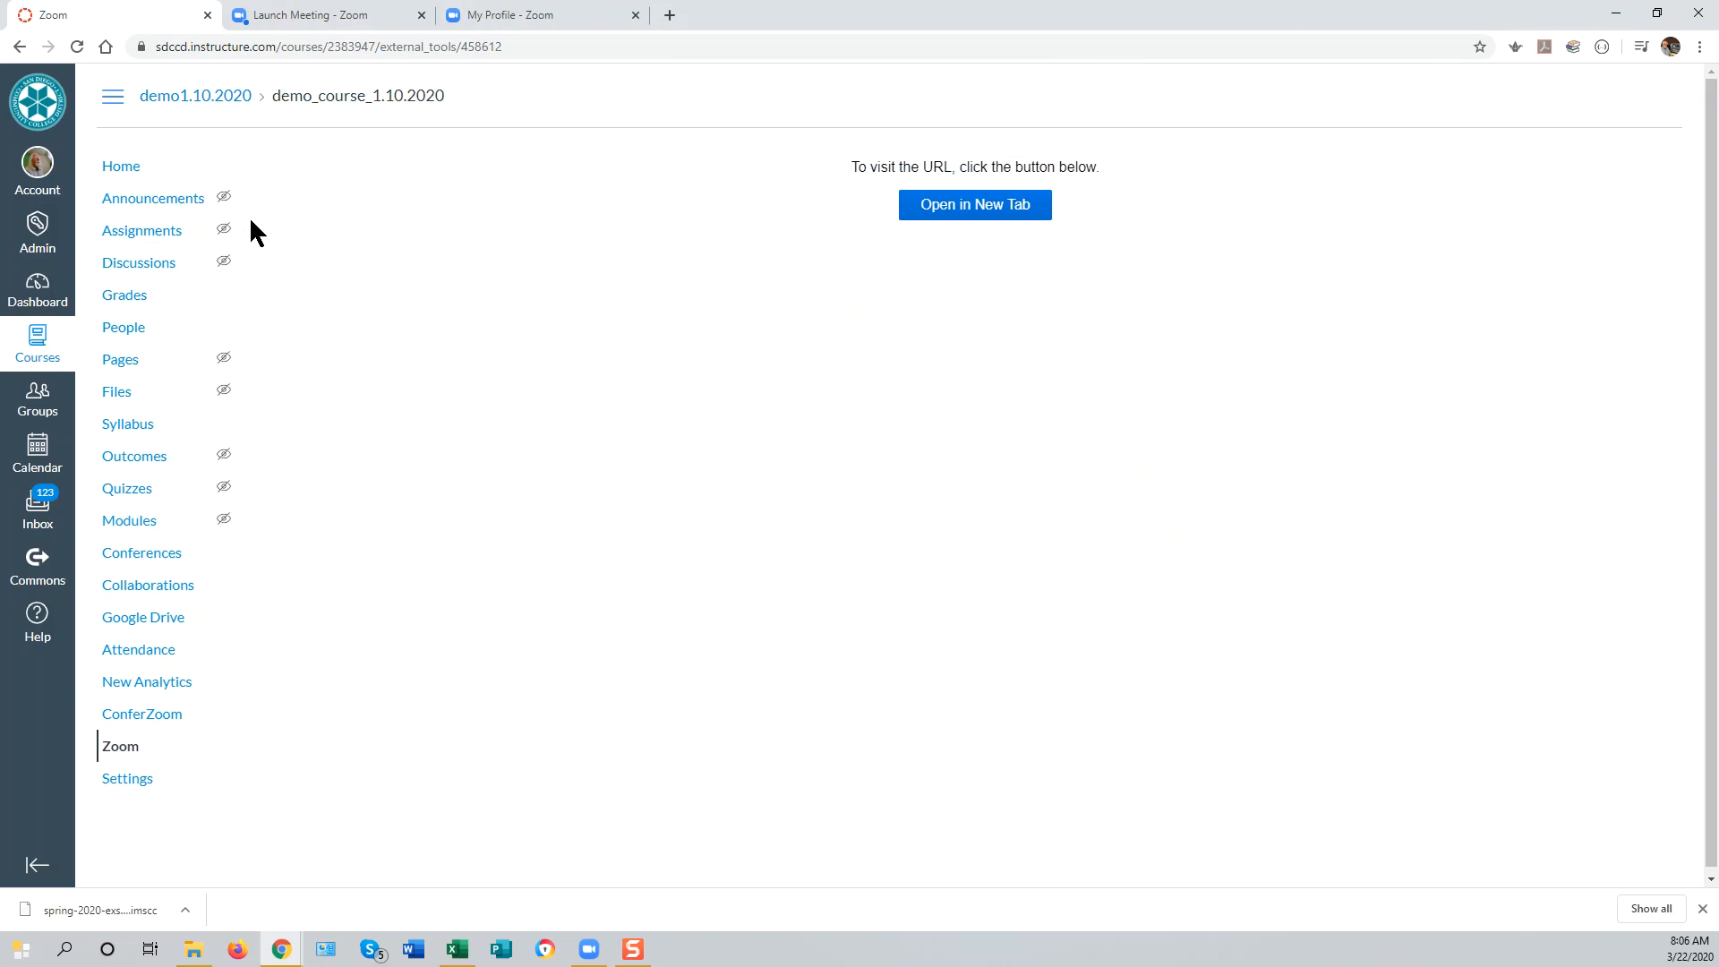